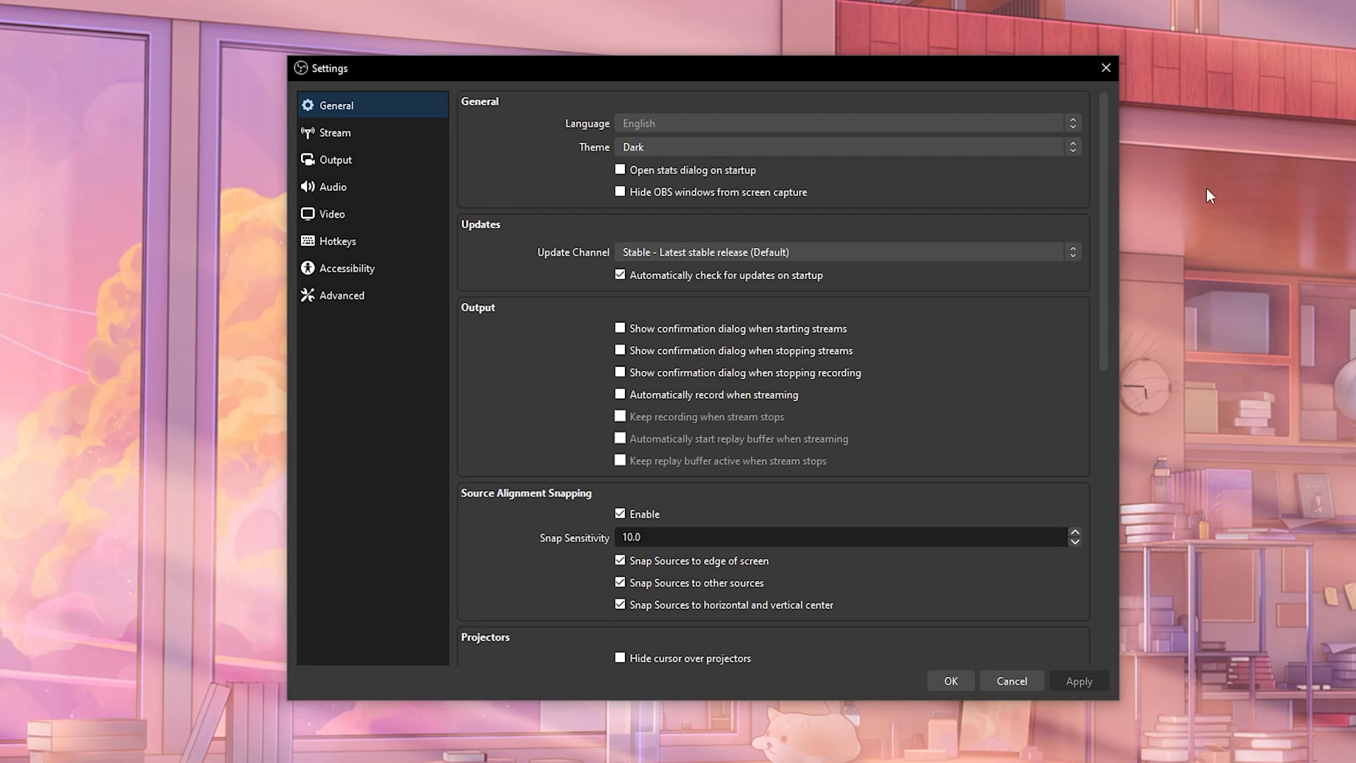
mouse_move(412, 87)
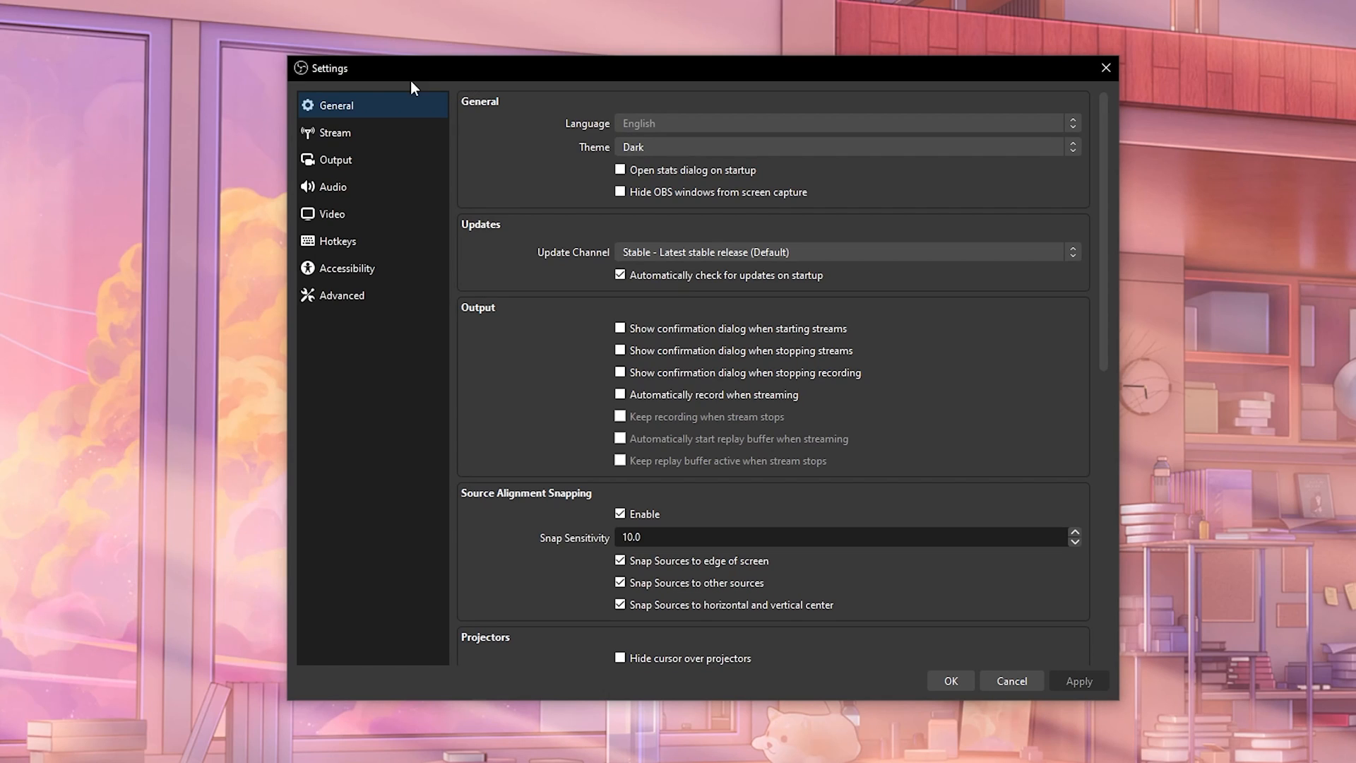
- Change the Stream service from Twitch to Custom, exposing the server and stream key fields
left_click(333, 133)
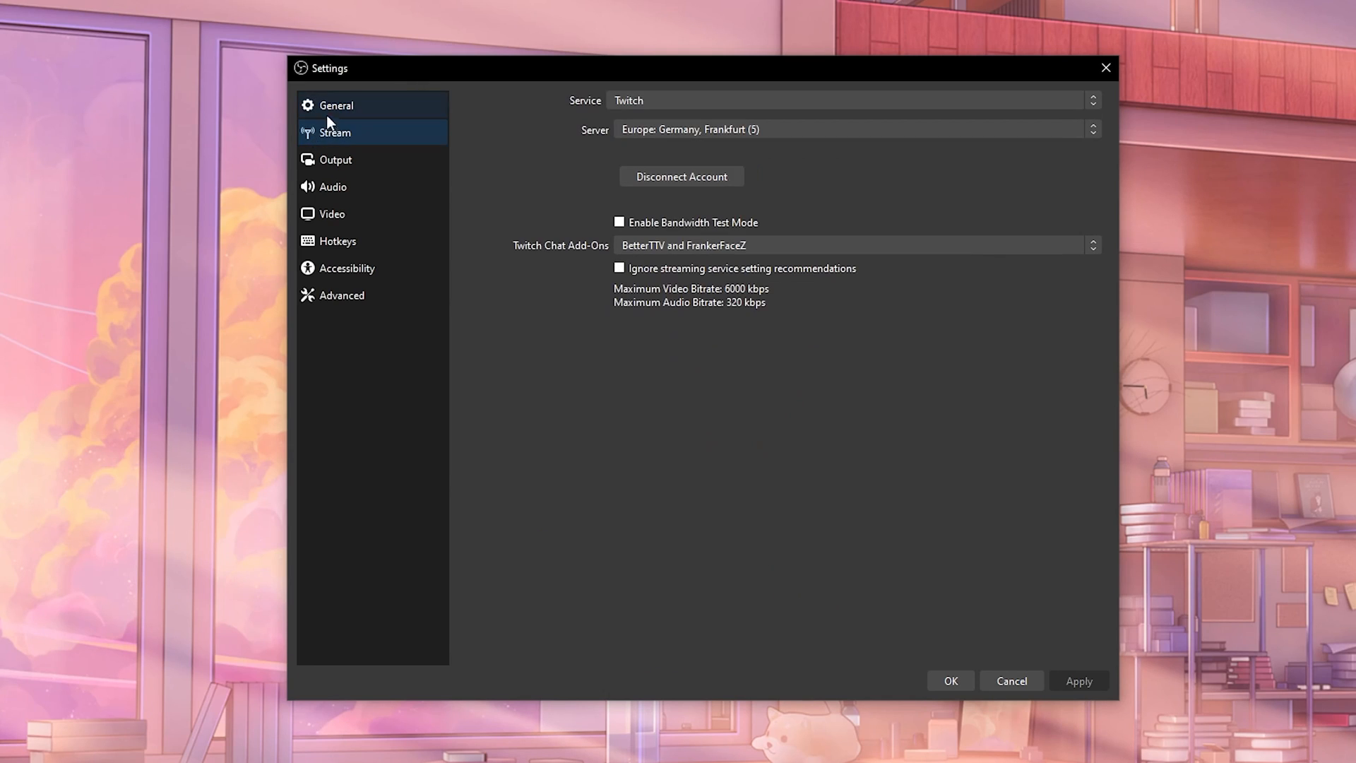
left_click(852, 100)
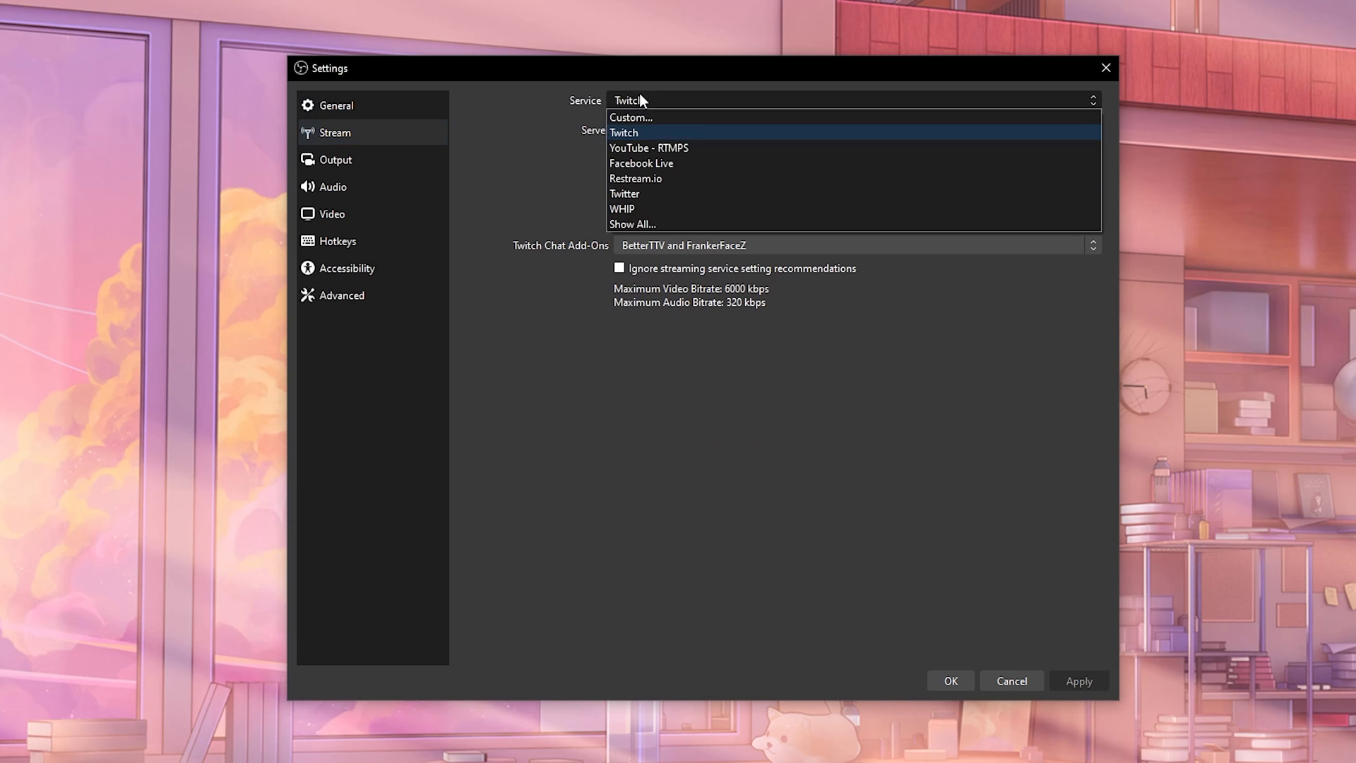
mouse_move(654, 211)
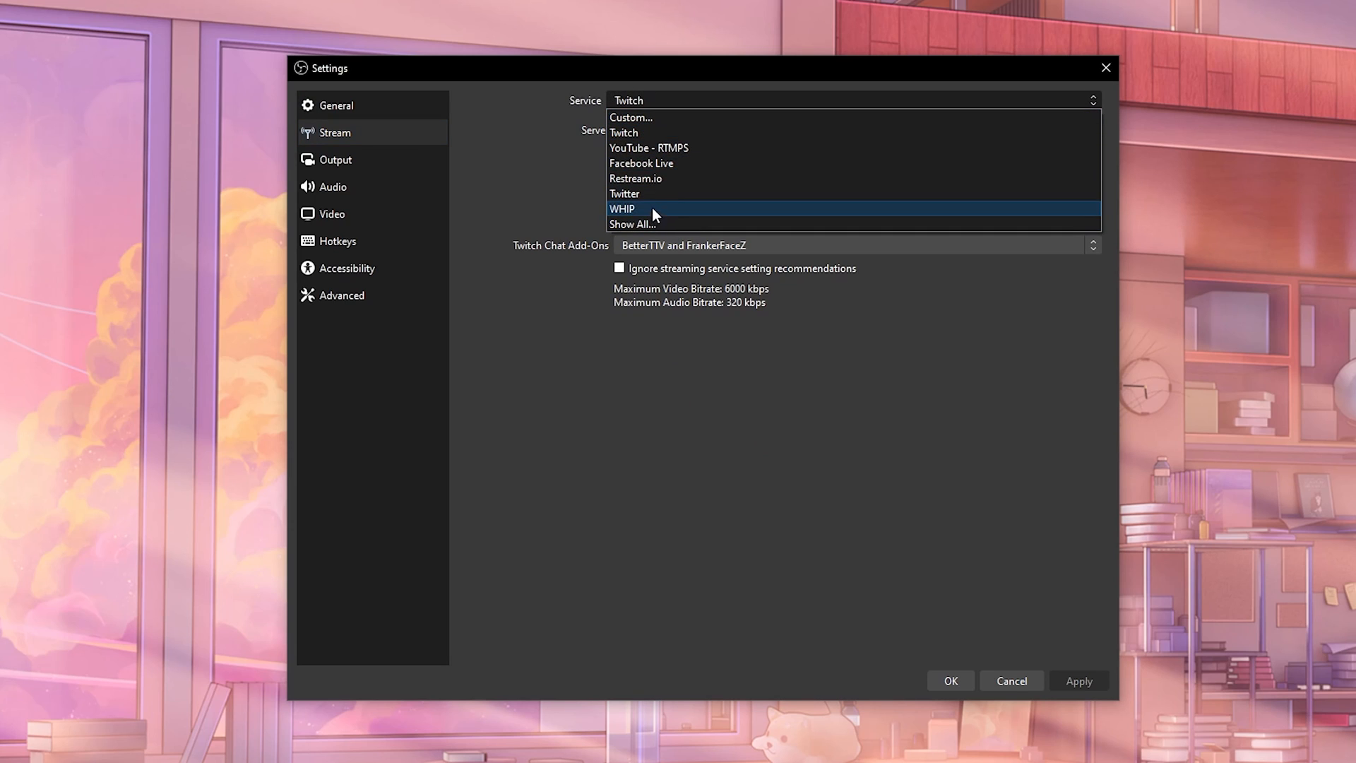
mouse_move(639, 124)
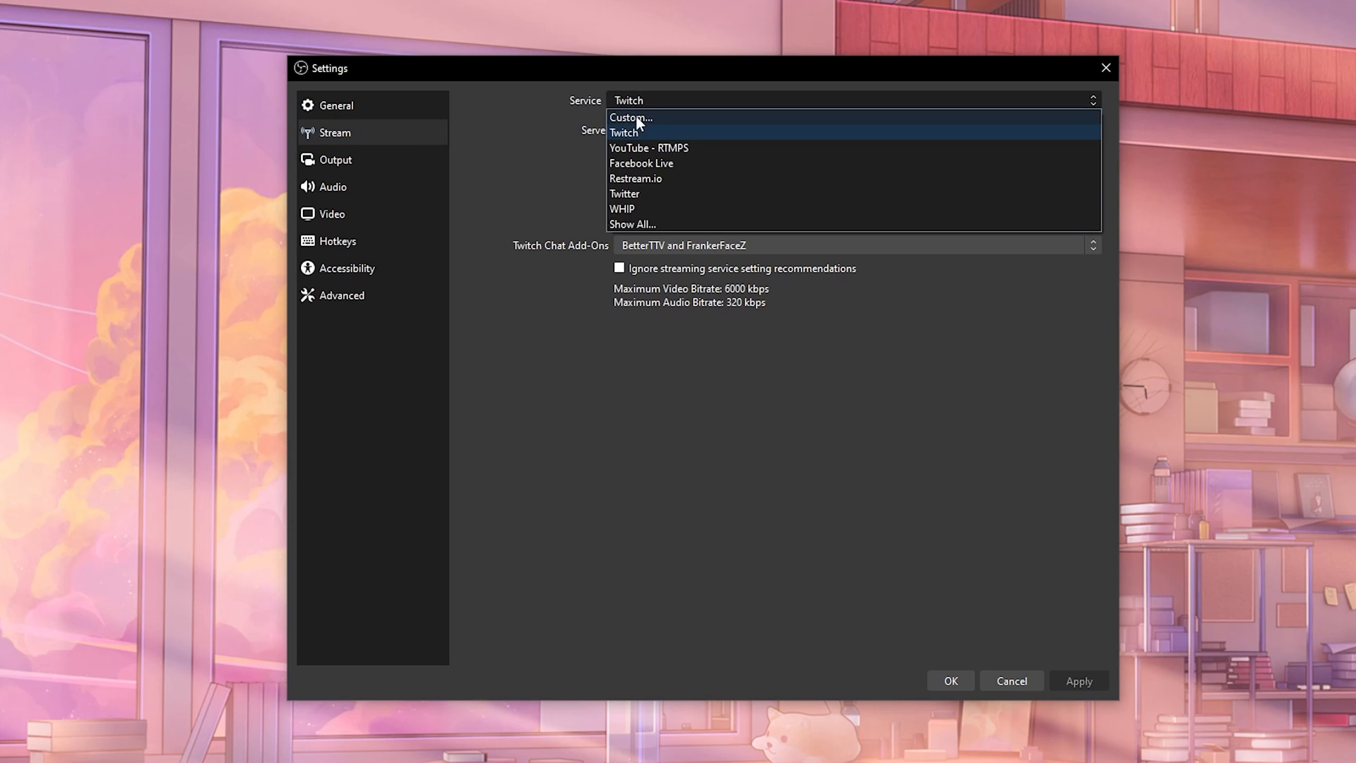
left_click(630, 118)
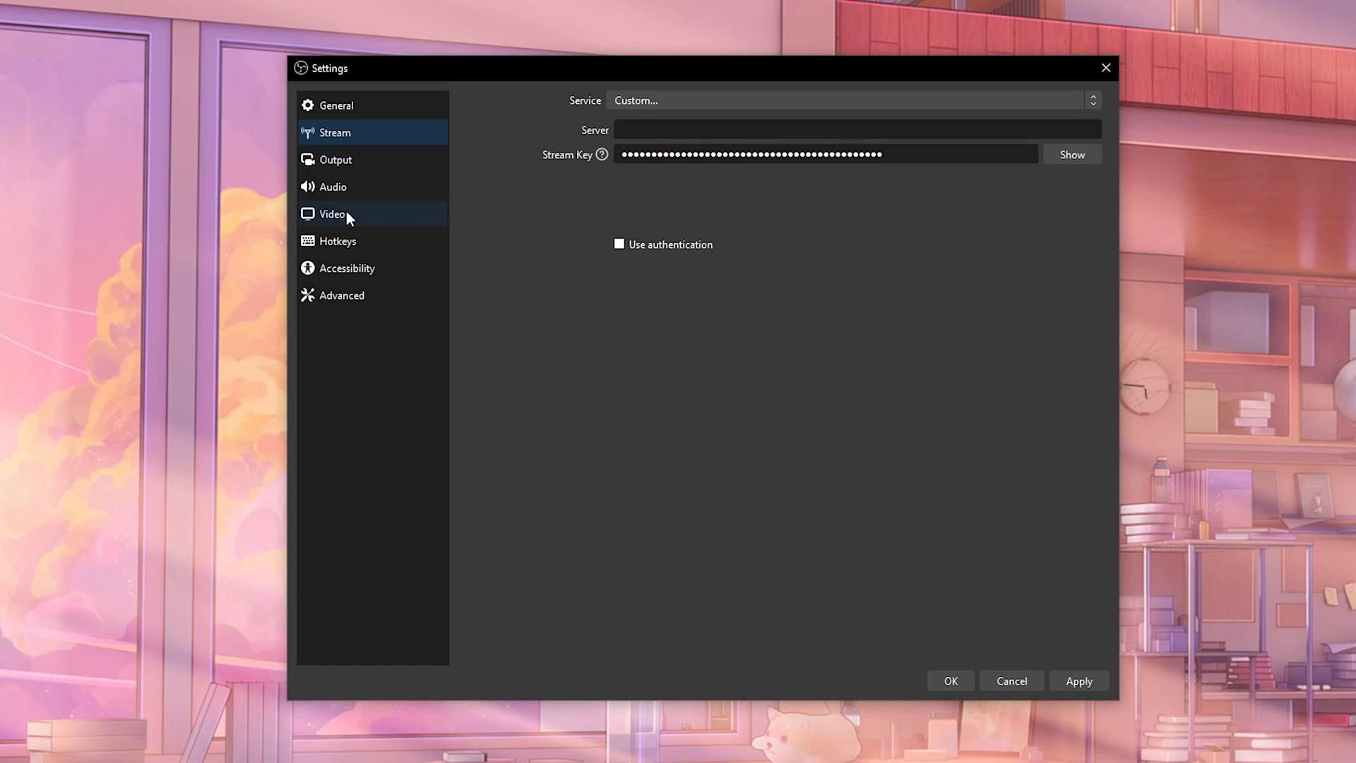
- Review the Video settings: 2560x1440 base and output resolution at 60 FPS
left_click(332, 215)
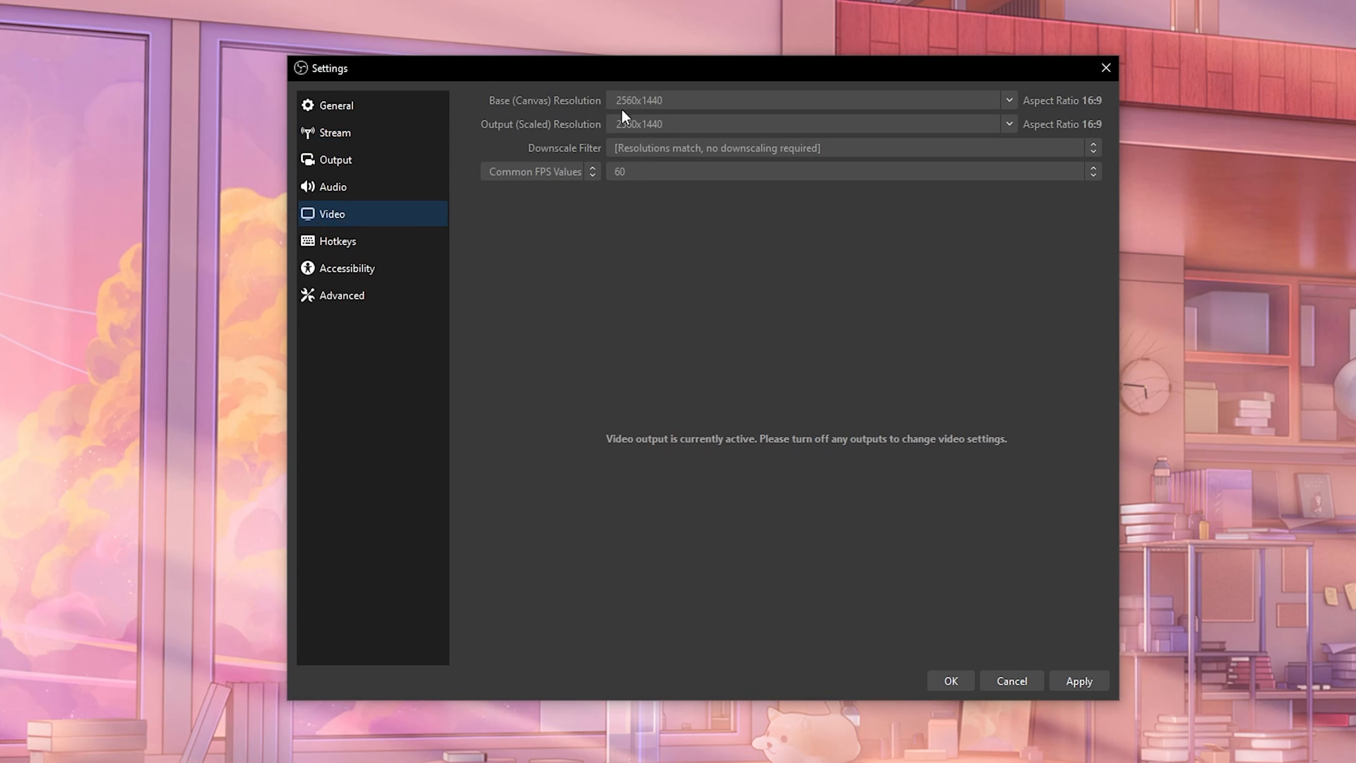
mouse_move(893, 181)
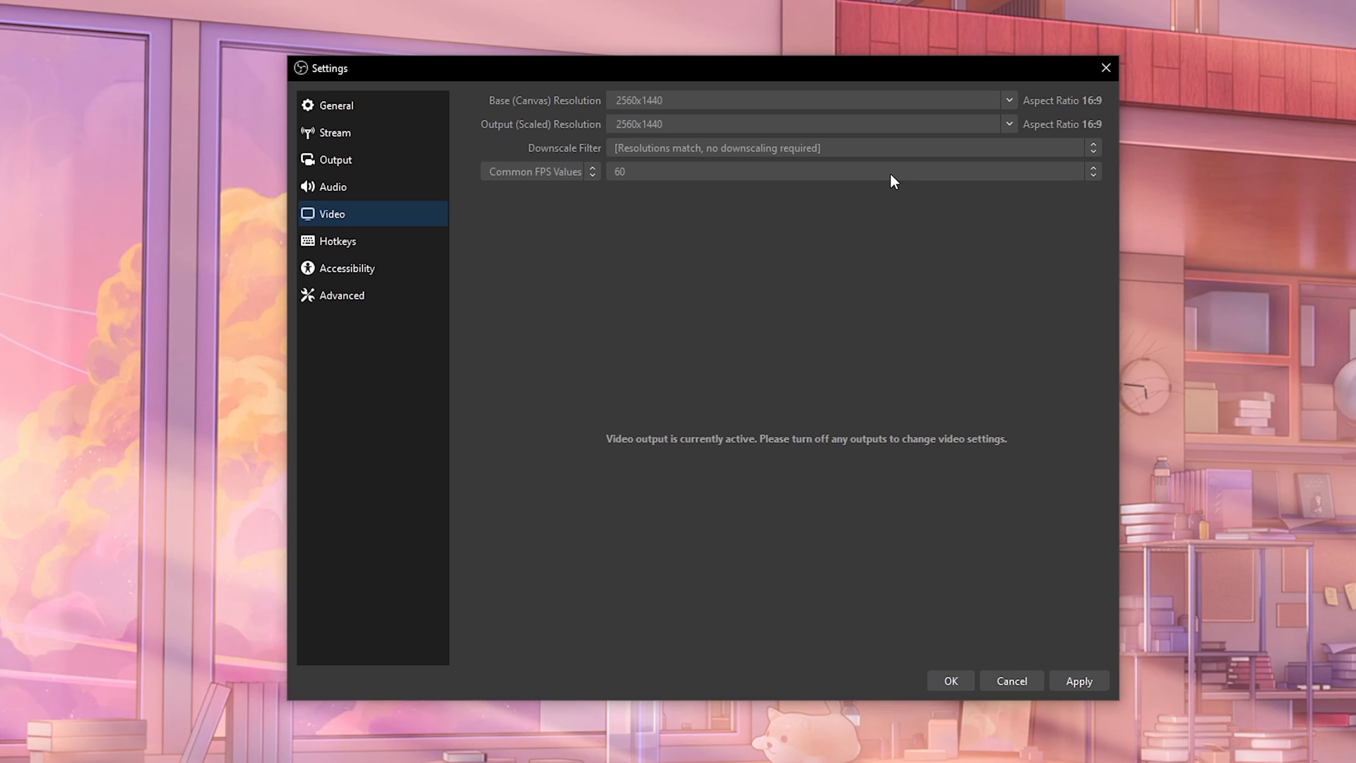
mouse_move(661, 113)
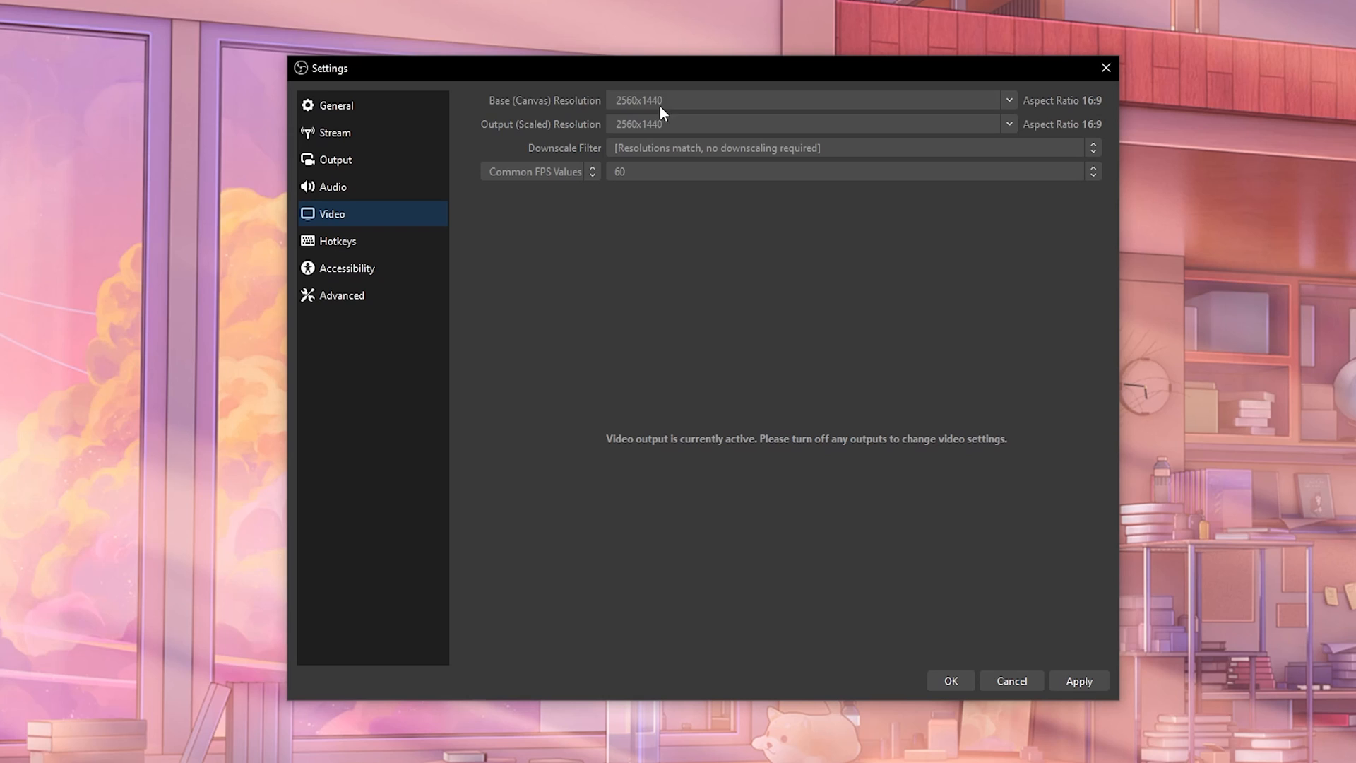
mouse_move(940, 298)
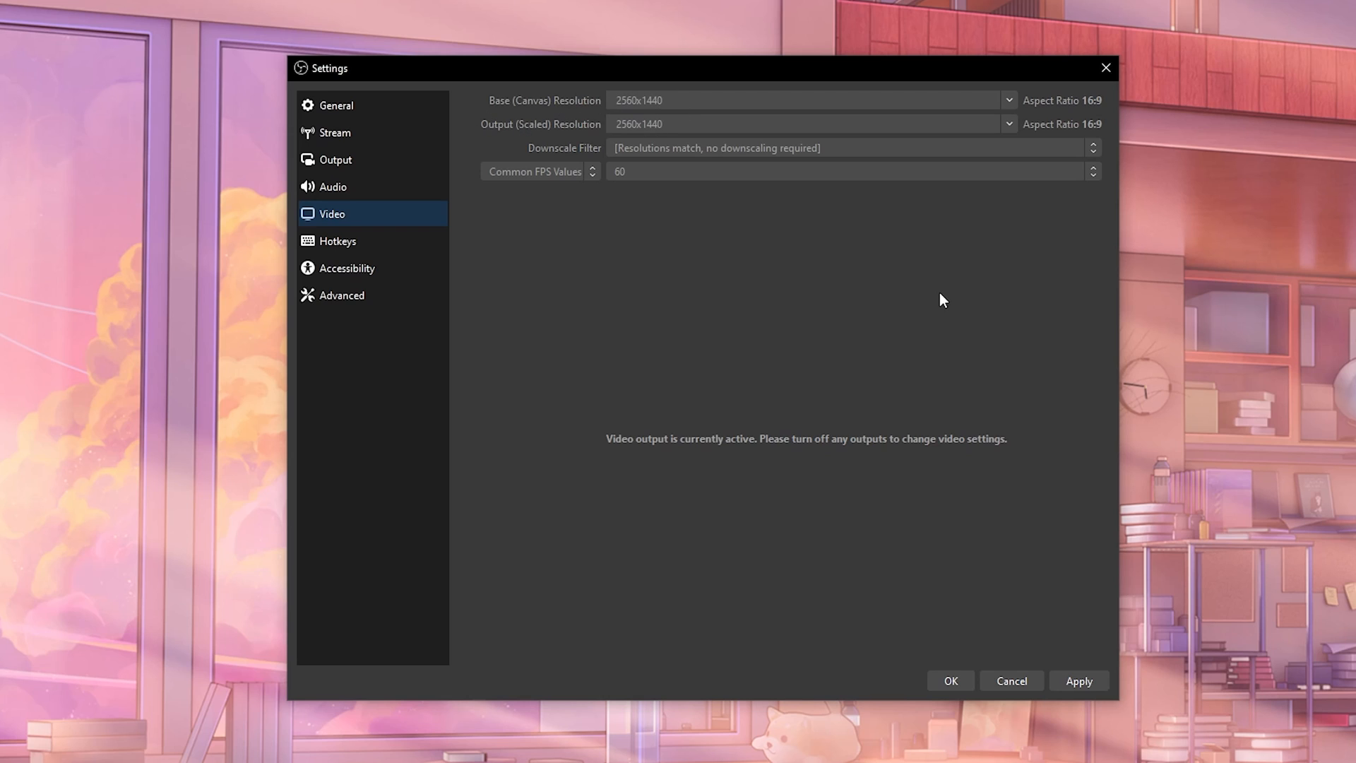
mouse_move(658, 134)
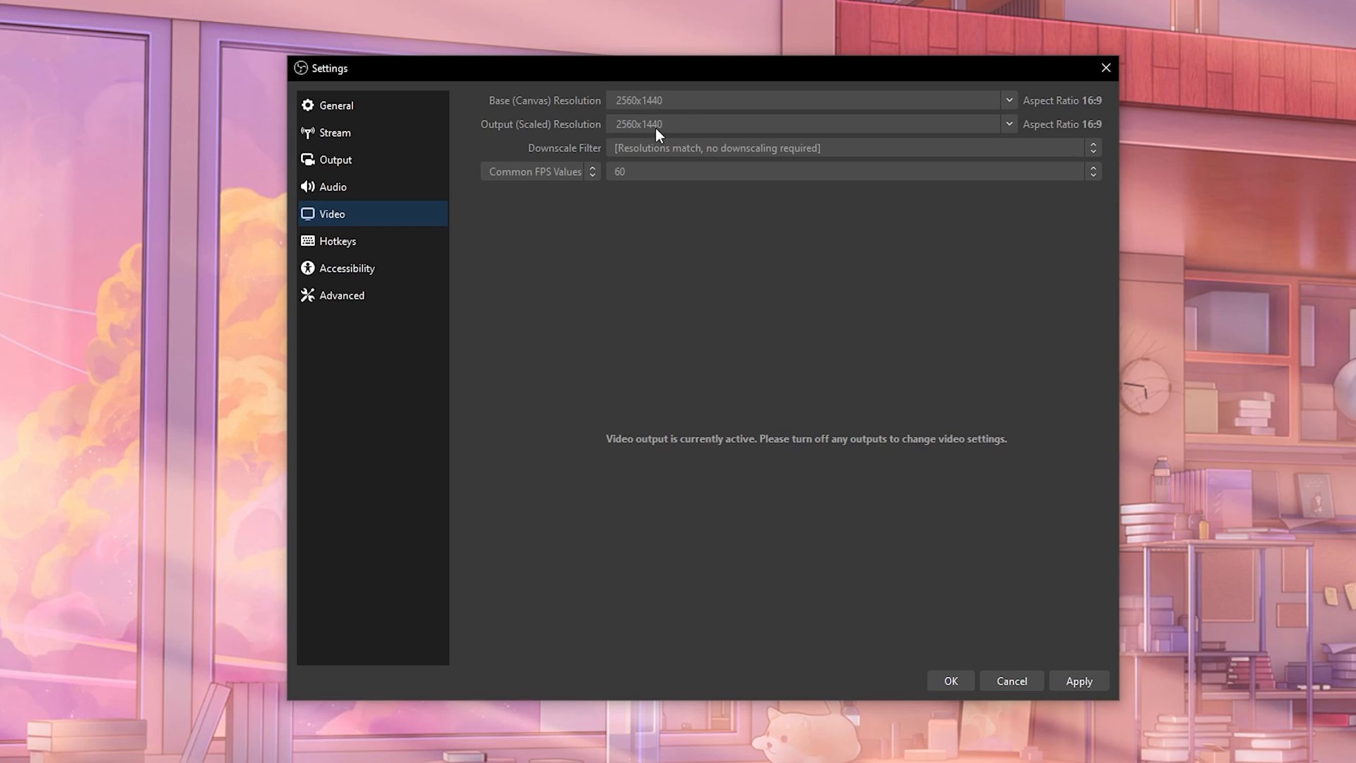
mouse_move(647, 88)
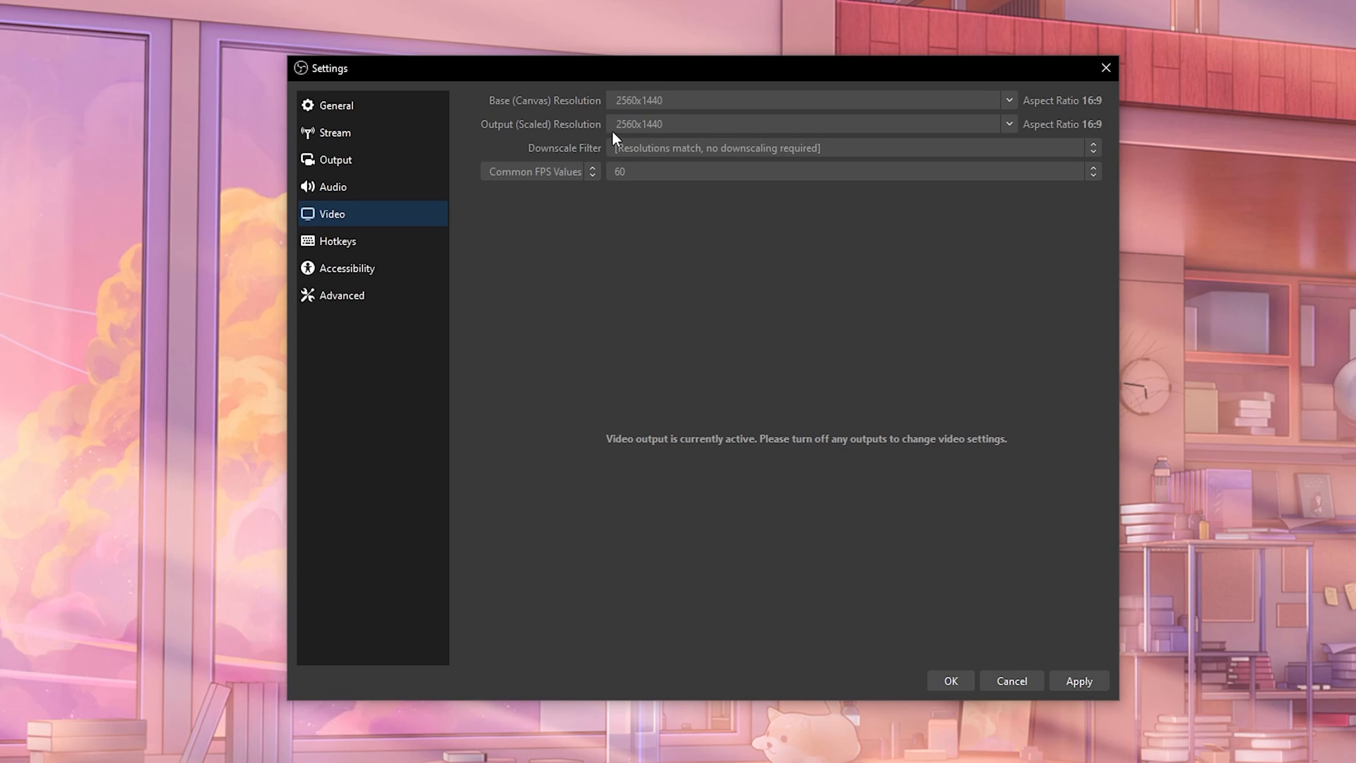
mouse_move(682, 274)
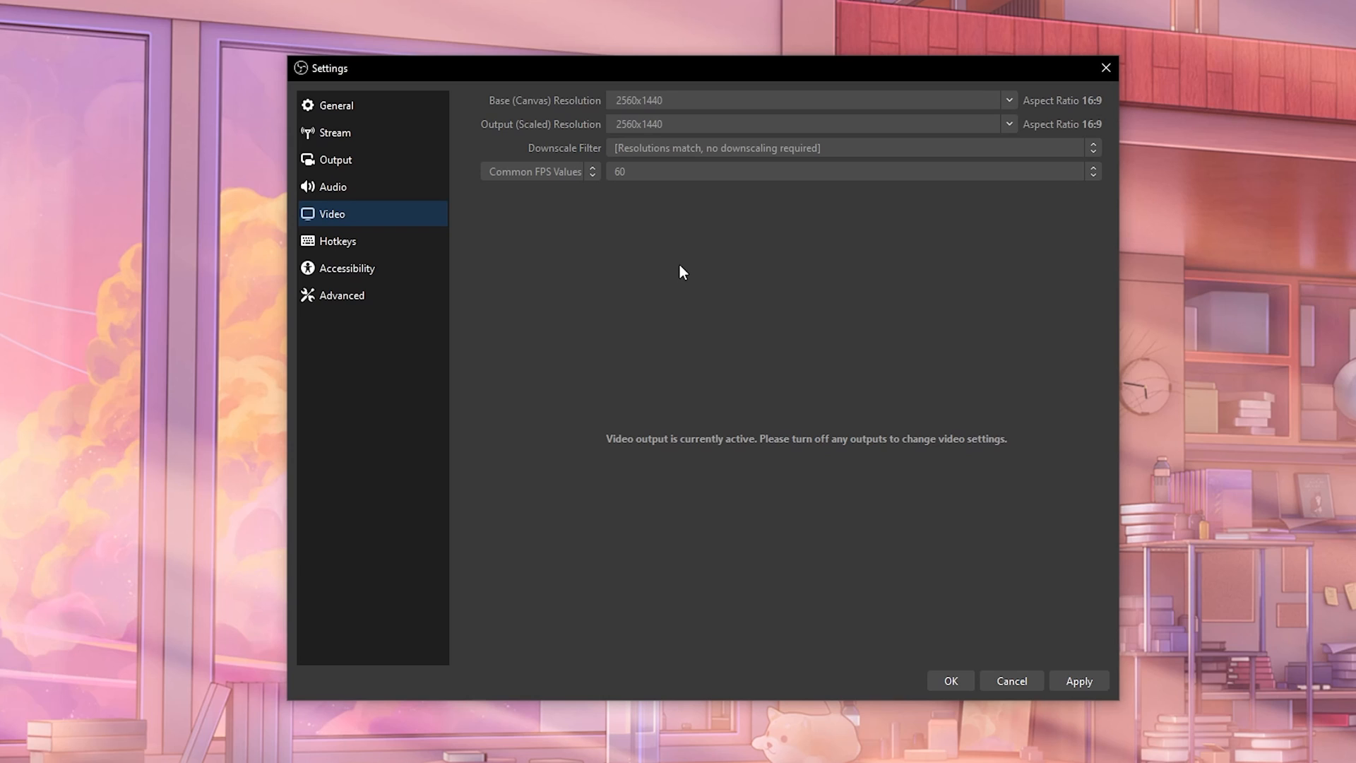
mouse_move(659, 133)
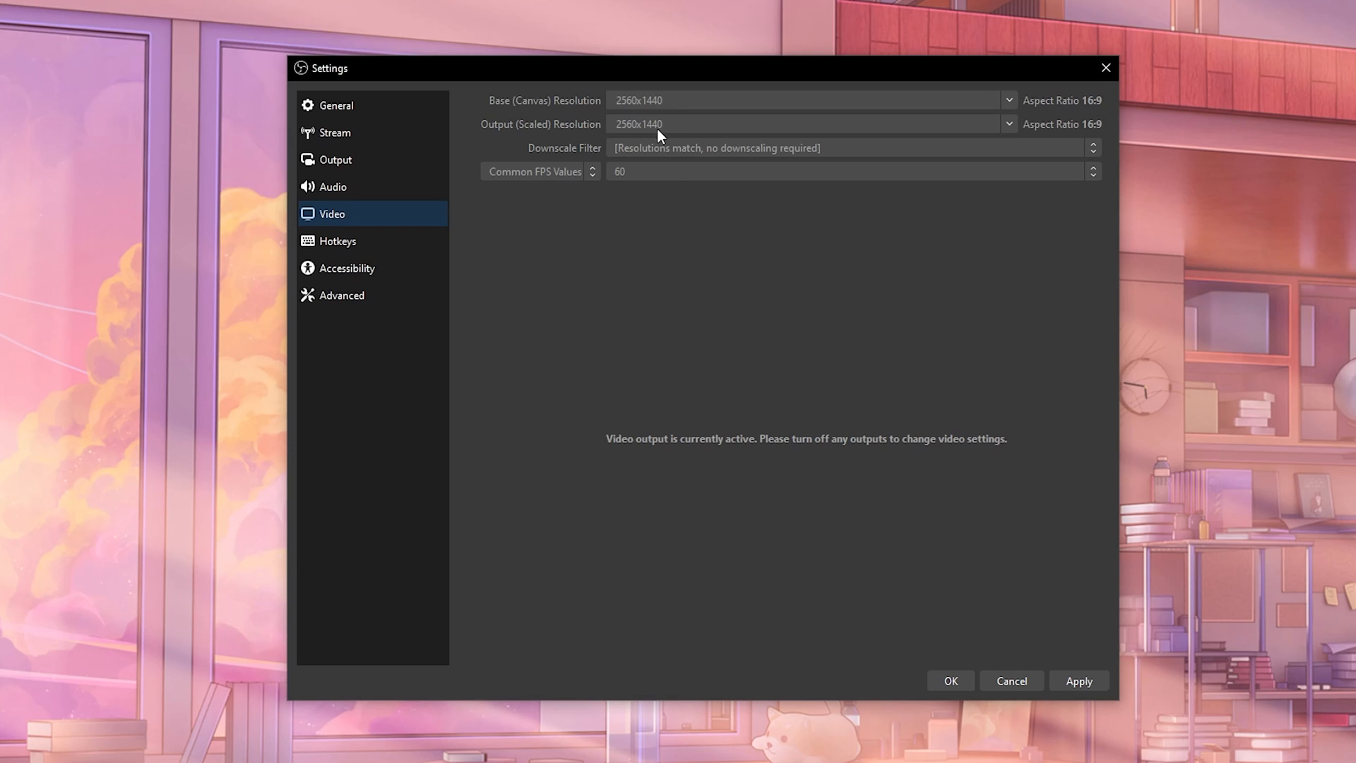
mouse_move(990, 328)
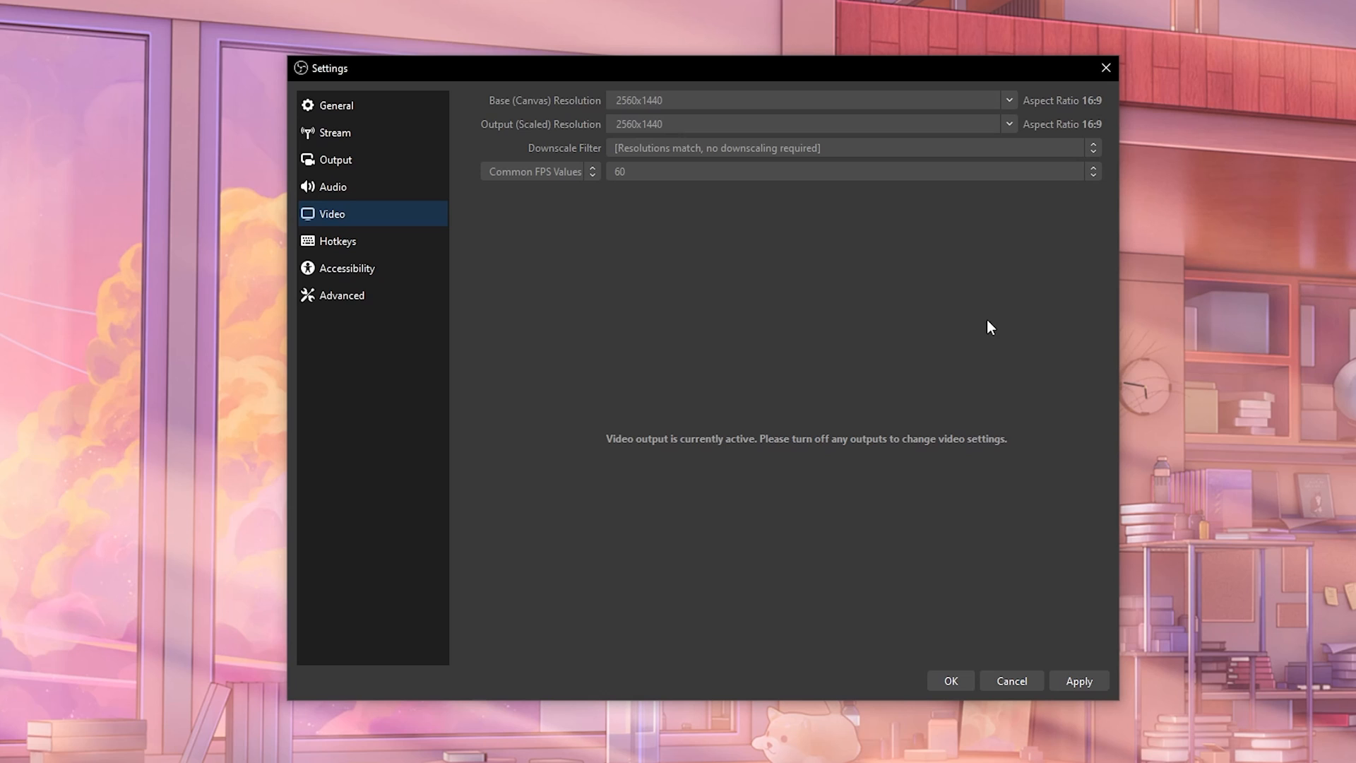
mouse_move(627, 135)
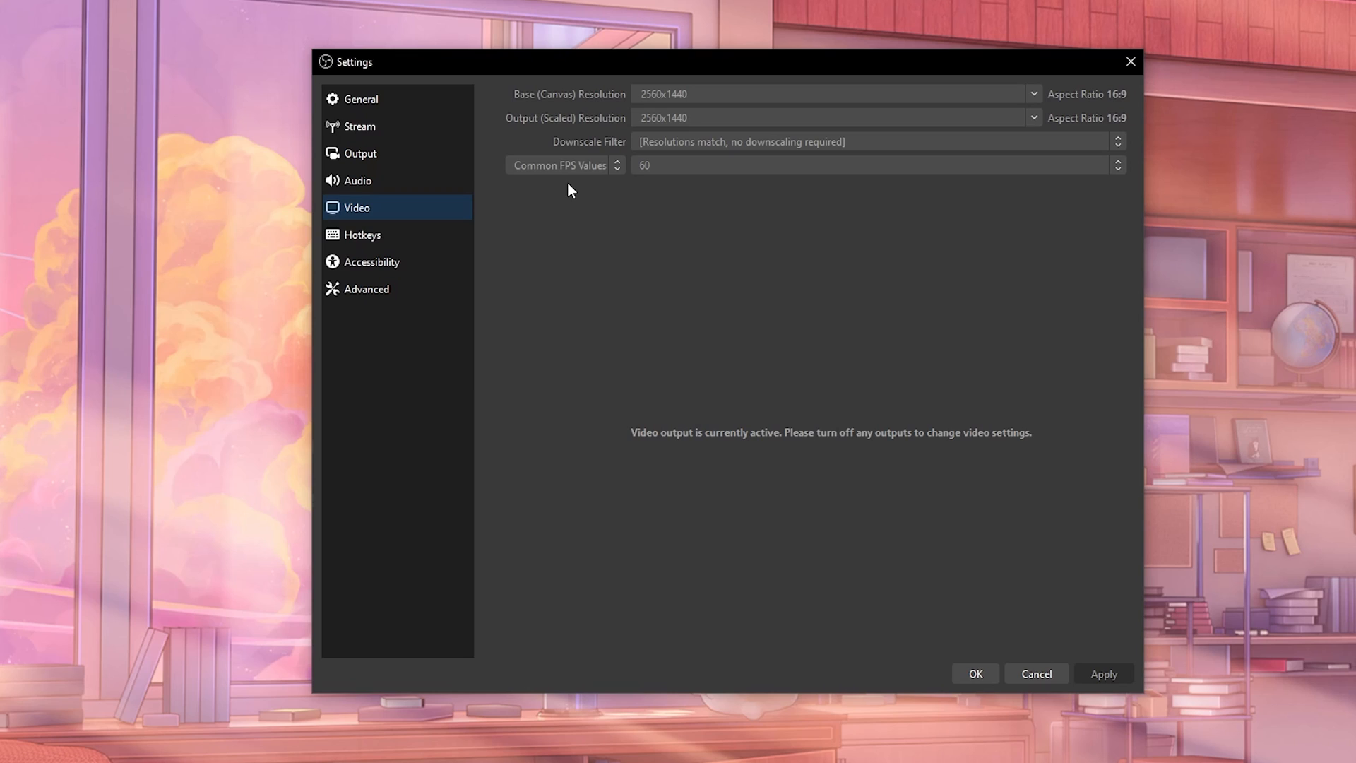
mouse_move(683, 118)
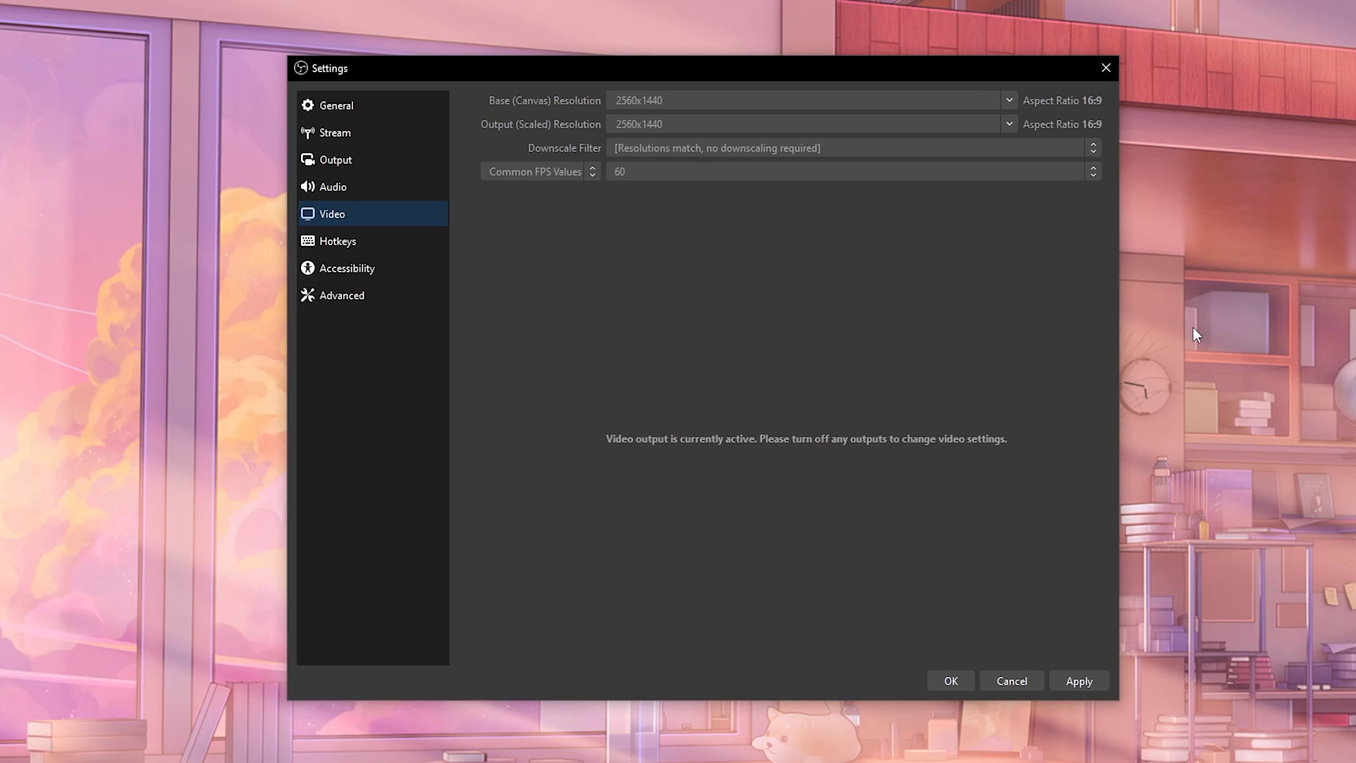
mouse_move(599, 183)
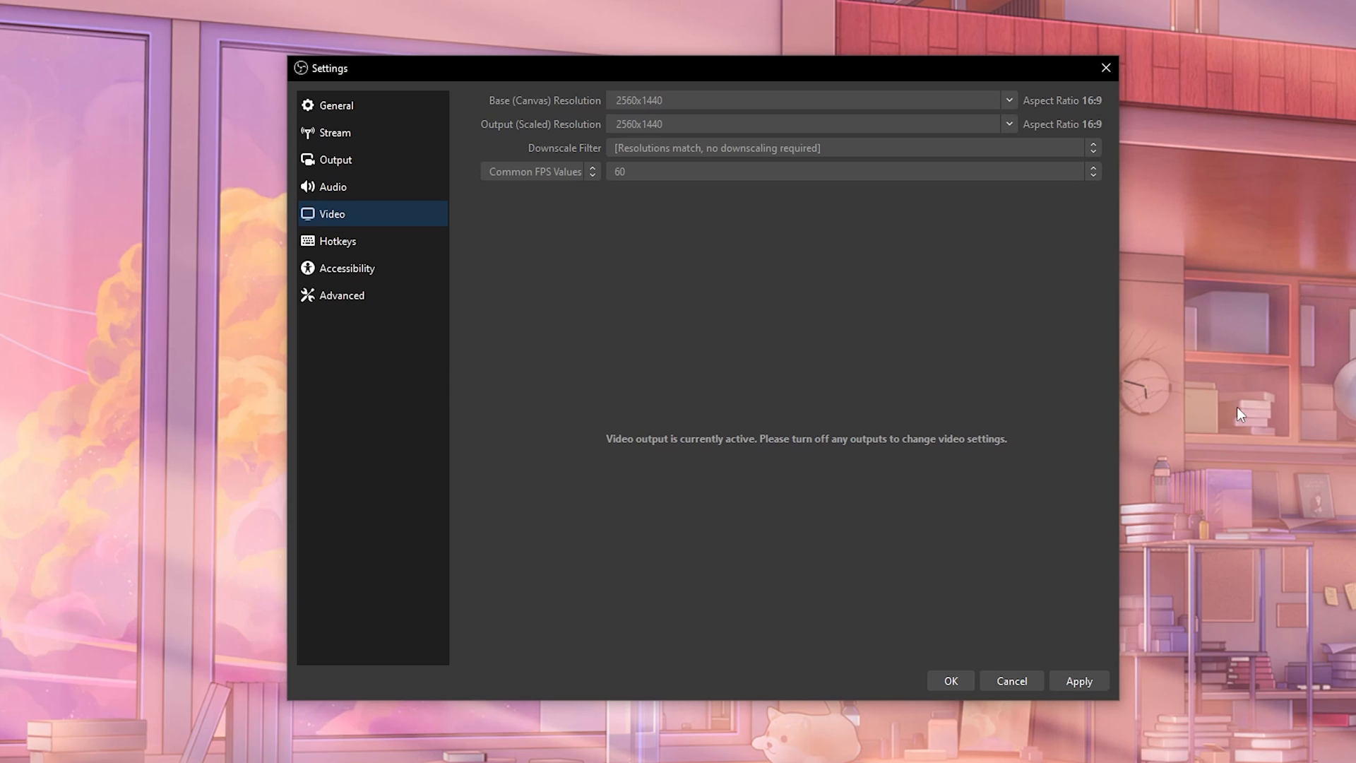
mouse_move(630, 149)
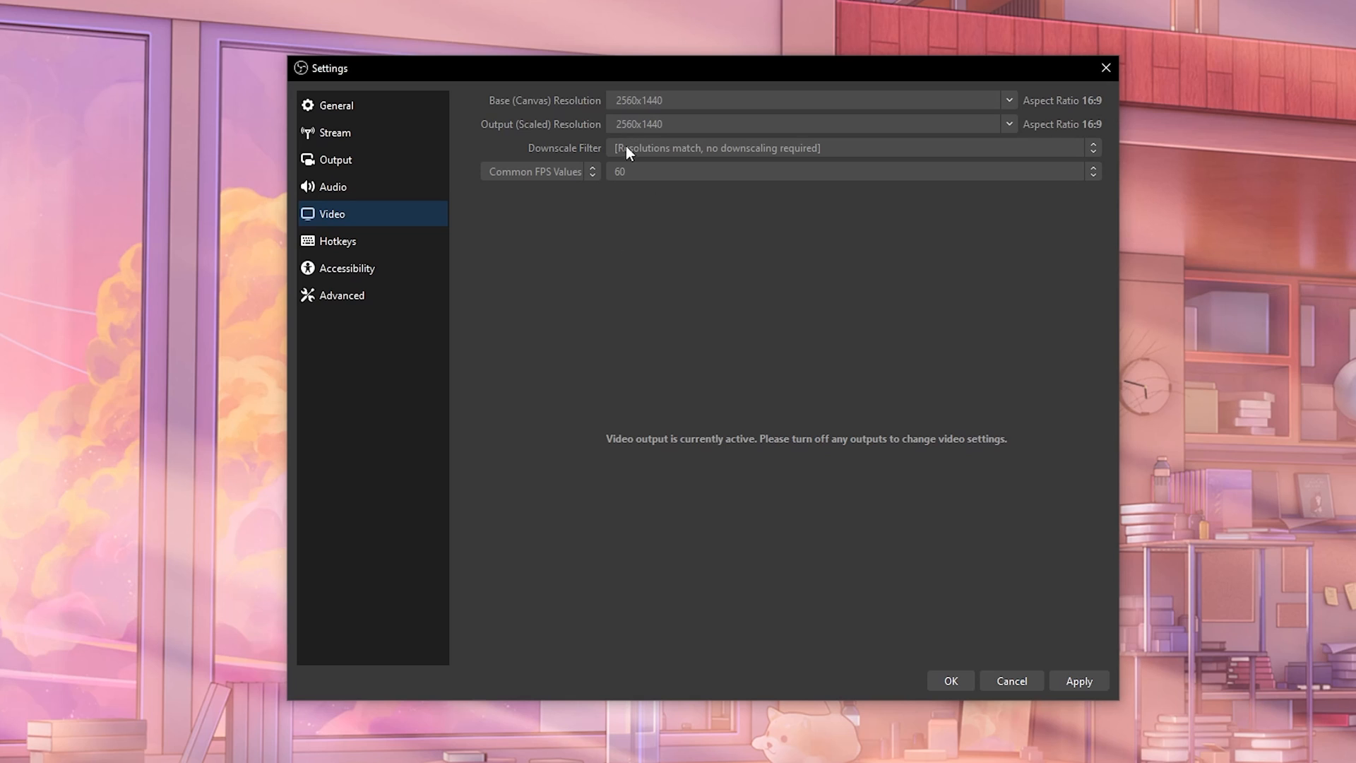
mouse_move(520, 195)
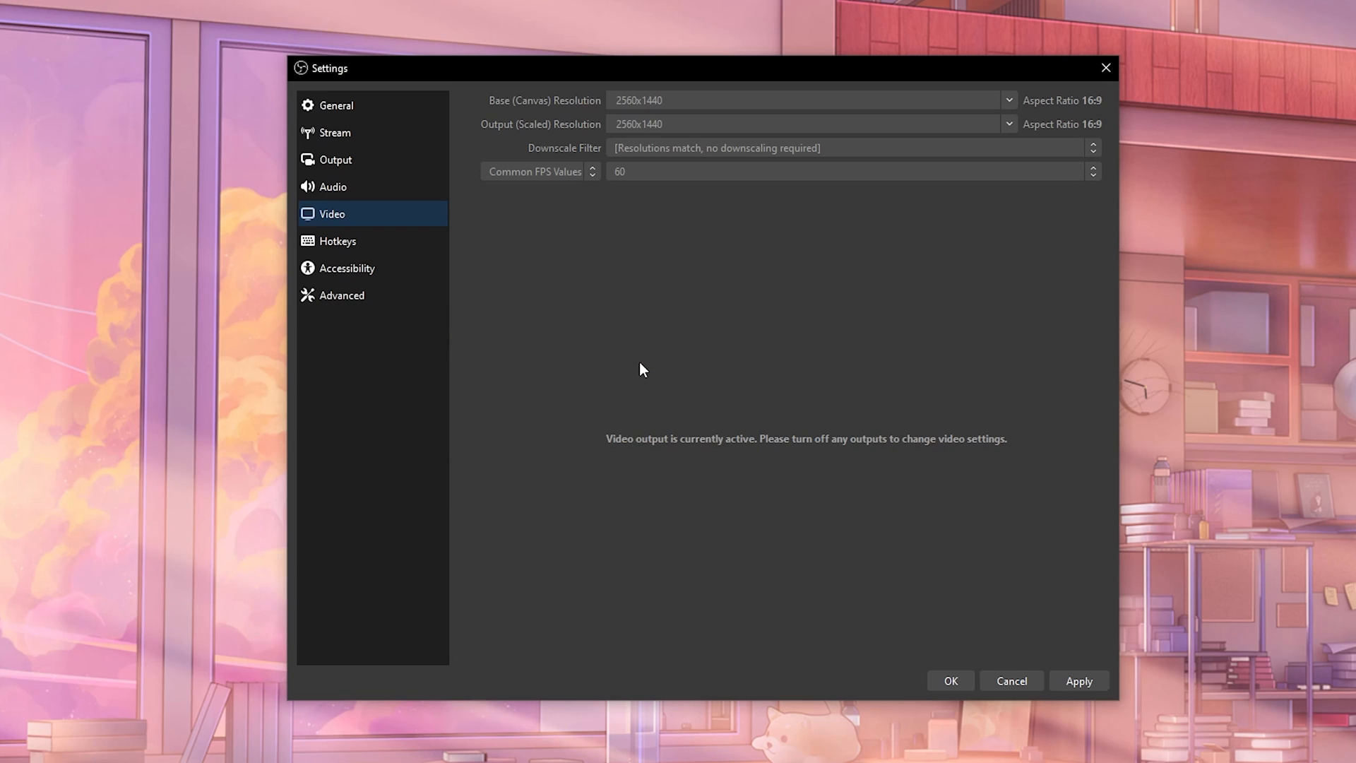
mouse_move(486, 256)
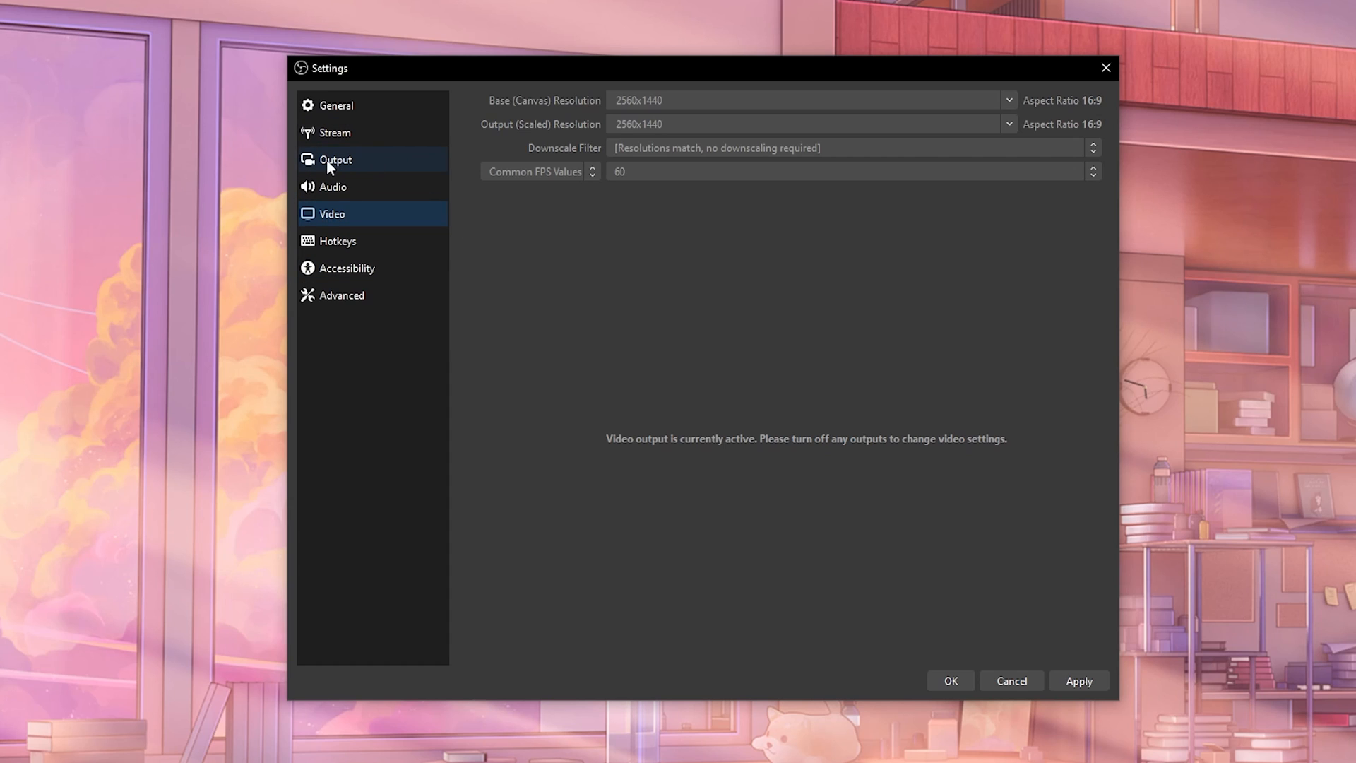
left_click(337, 160)
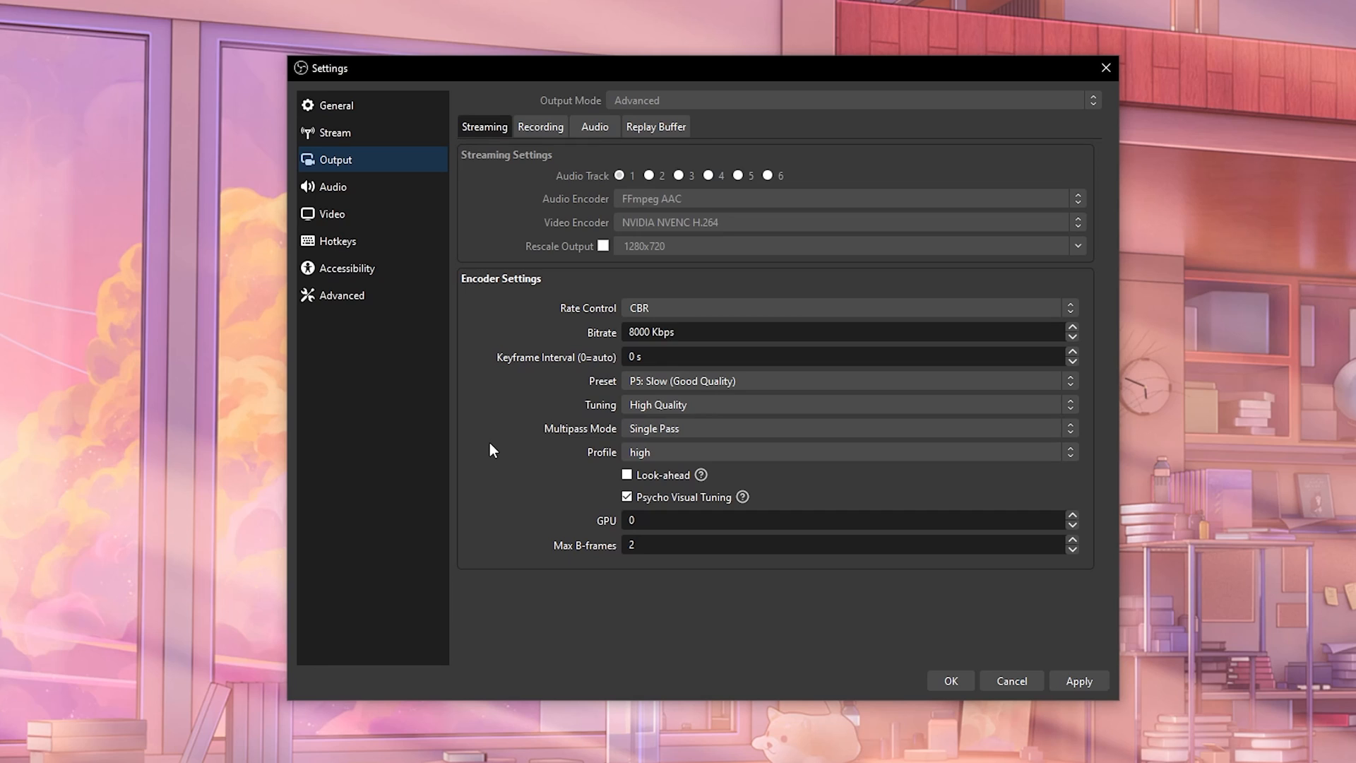
mouse_move(1034, 508)
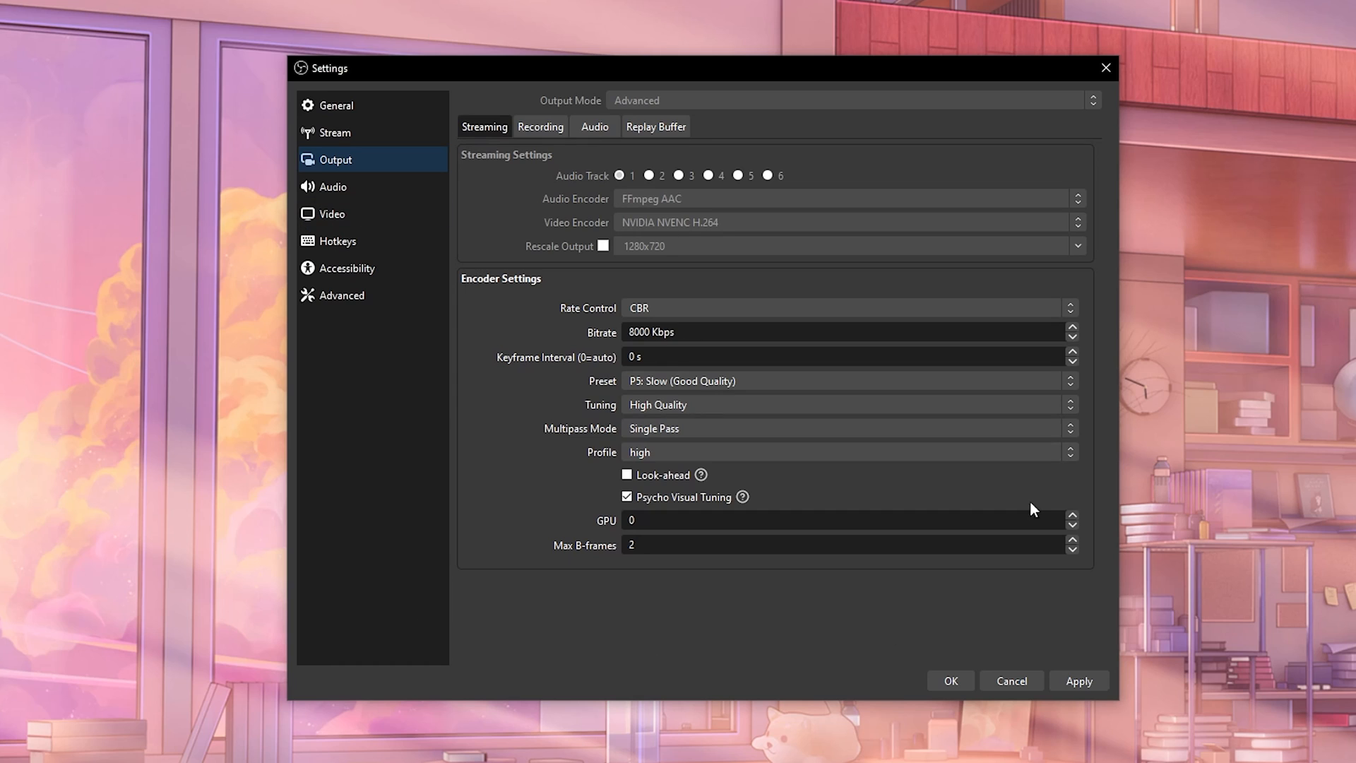
mouse_move(524, 104)
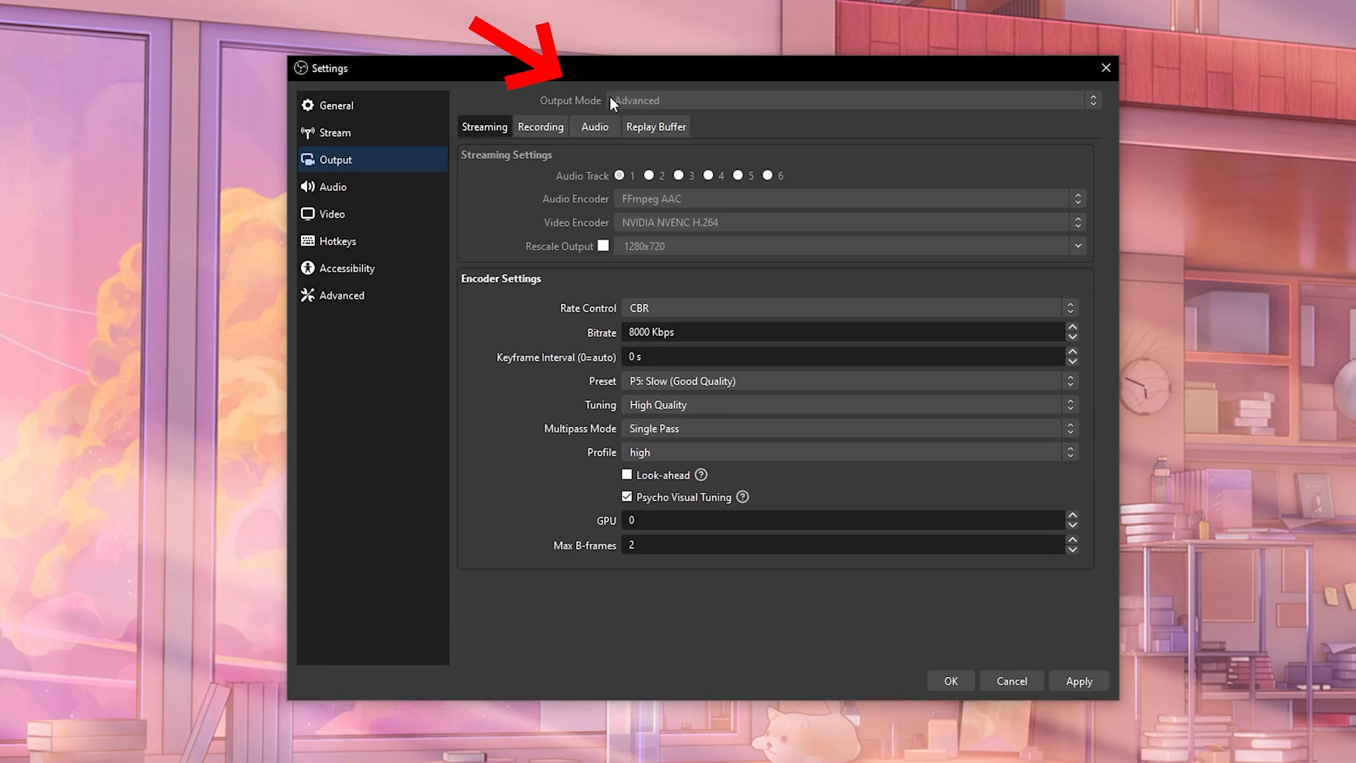
mouse_move(639, 106)
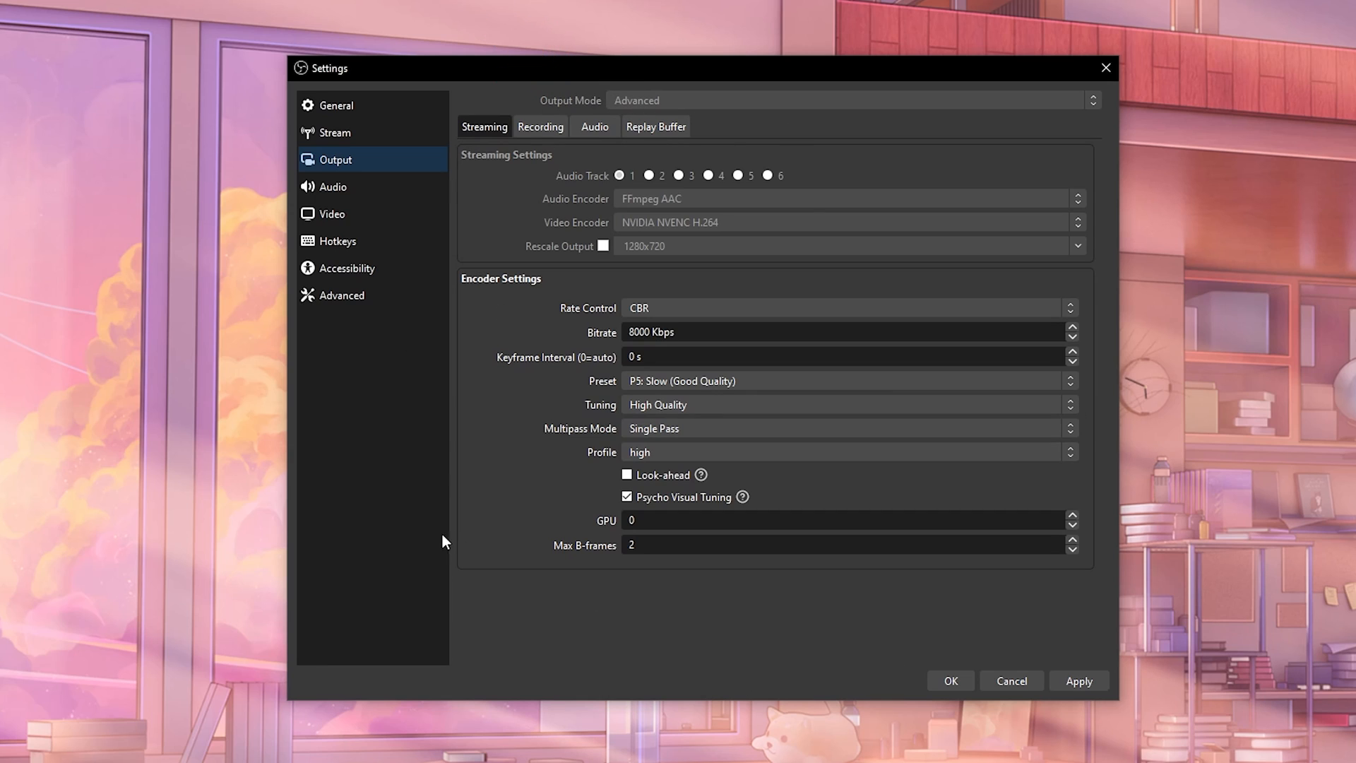
mouse_move(435, 539)
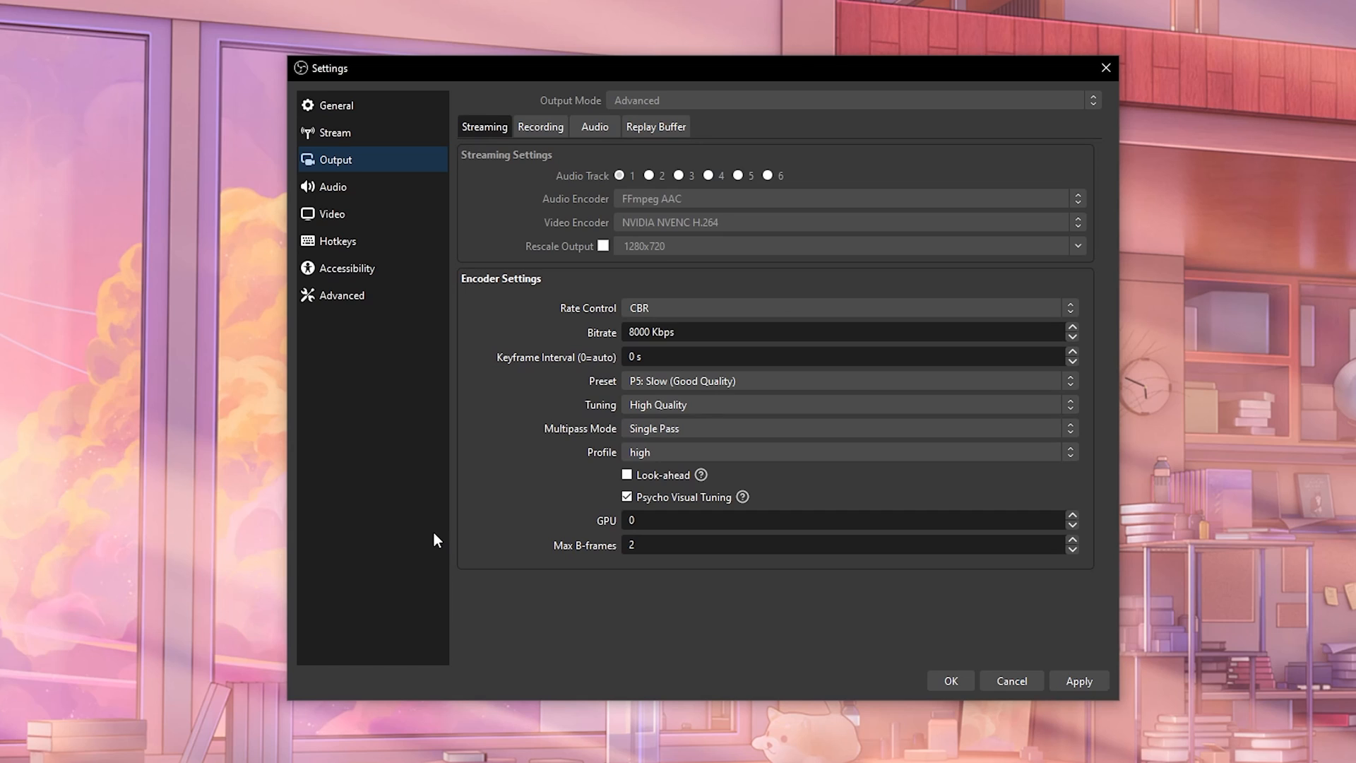
mouse_move(622, 219)
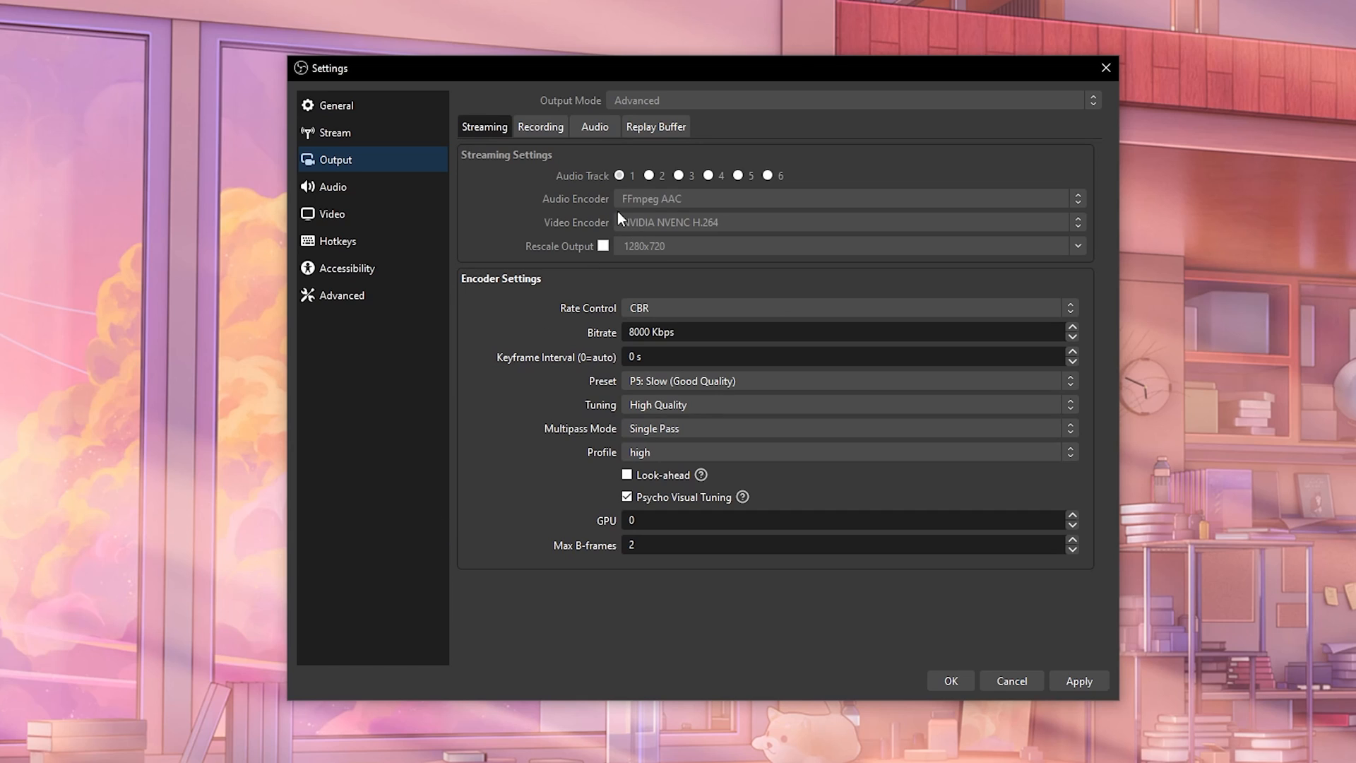
mouse_move(637, 212)
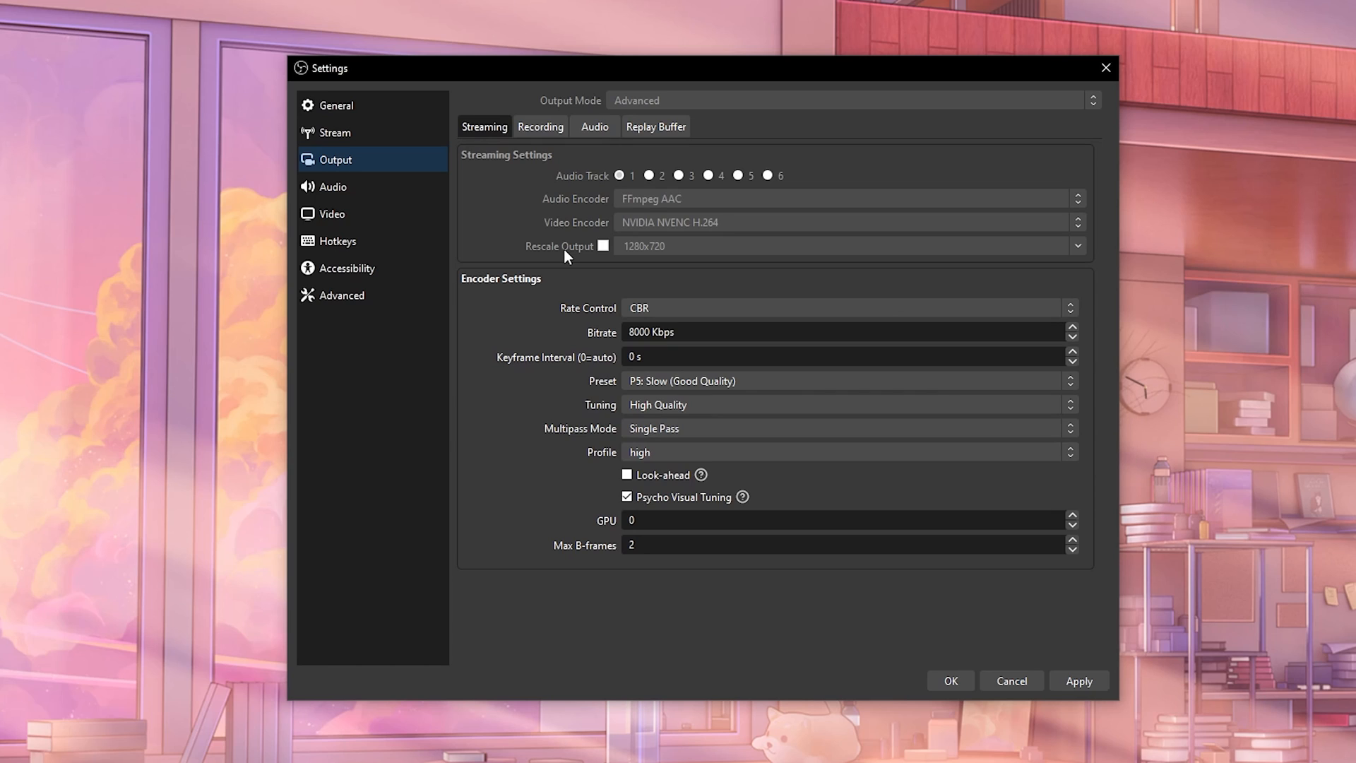
mouse_move(622, 233)
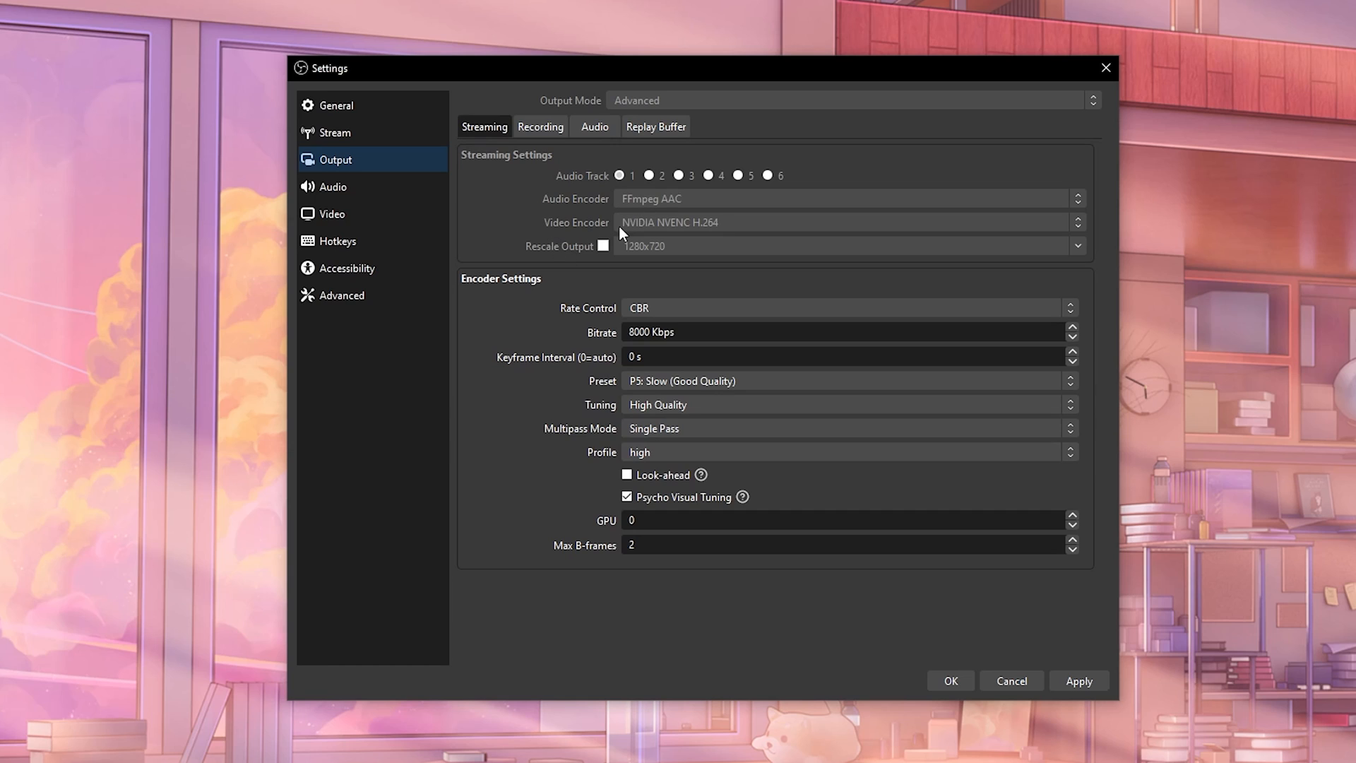
mouse_move(619, 229)
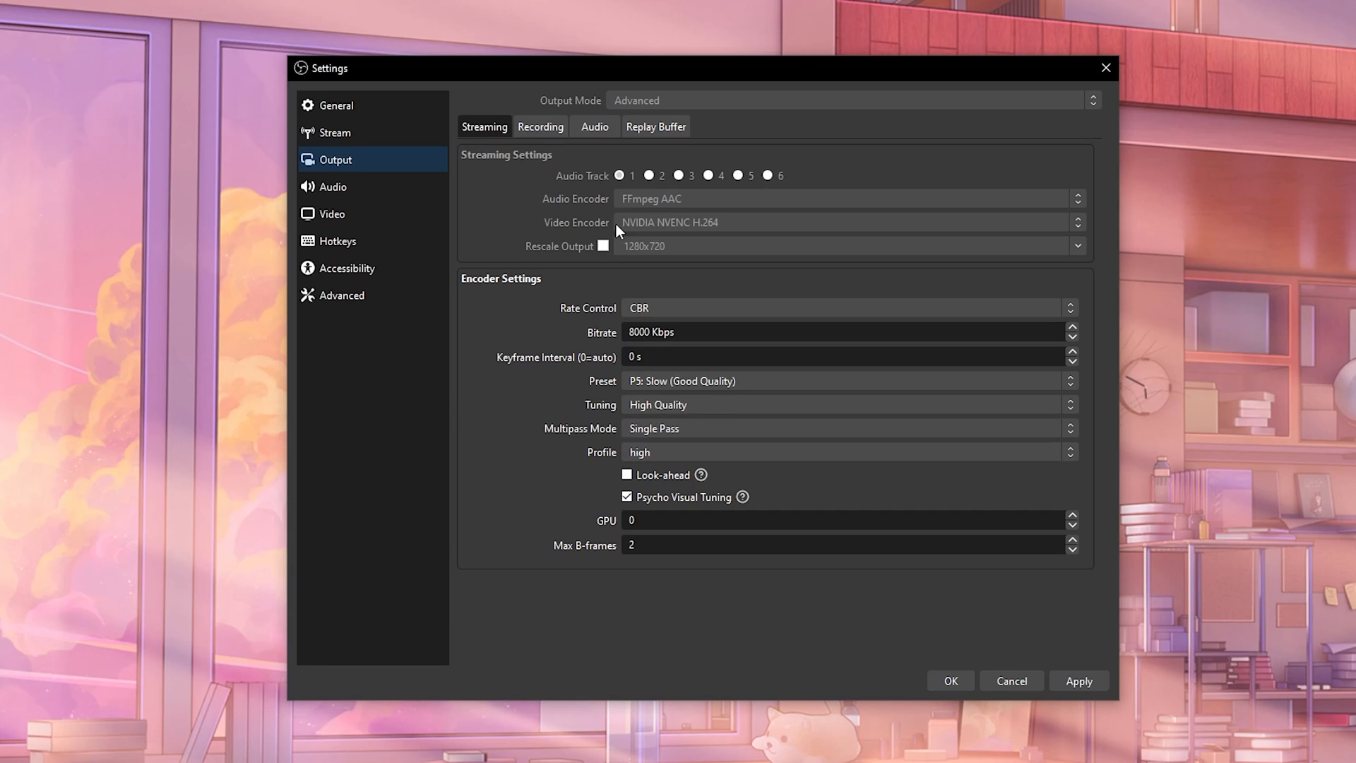
mouse_move(548, 260)
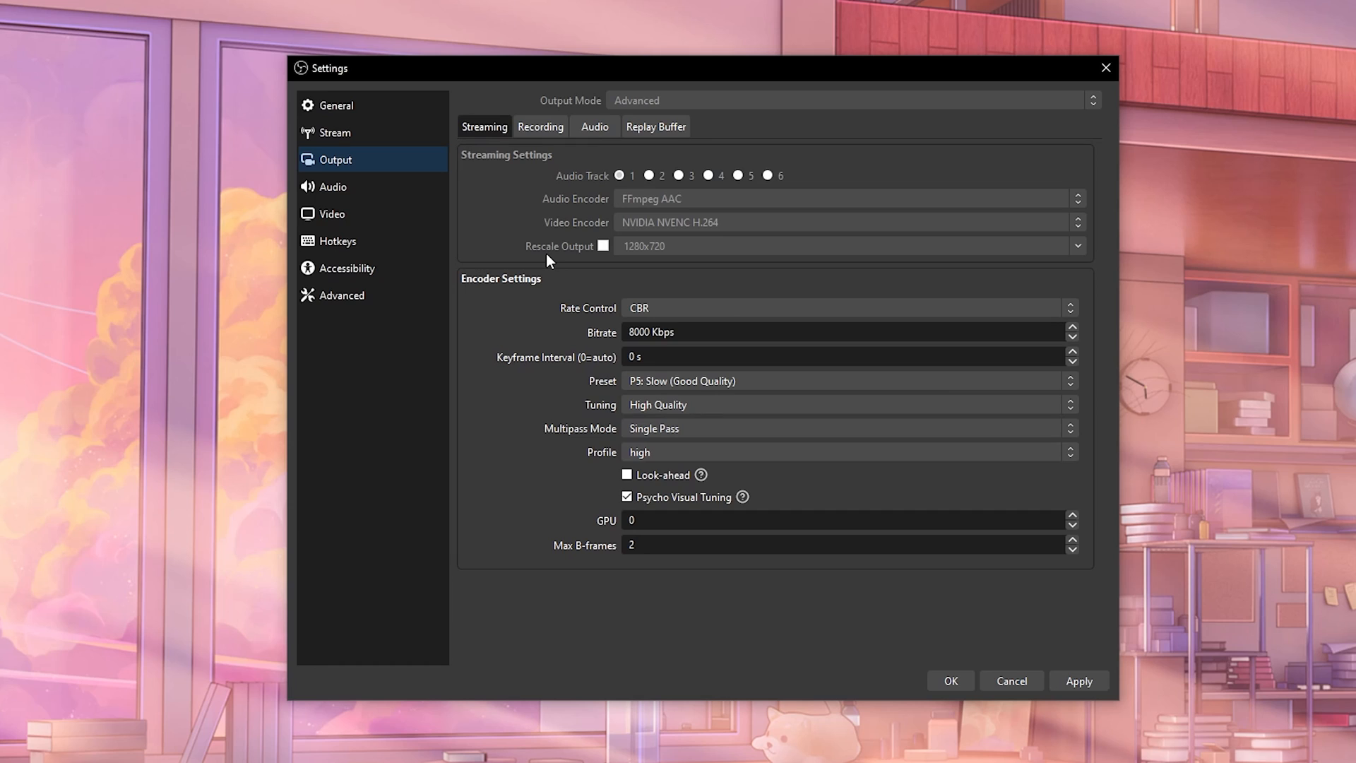
mouse_move(656, 254)
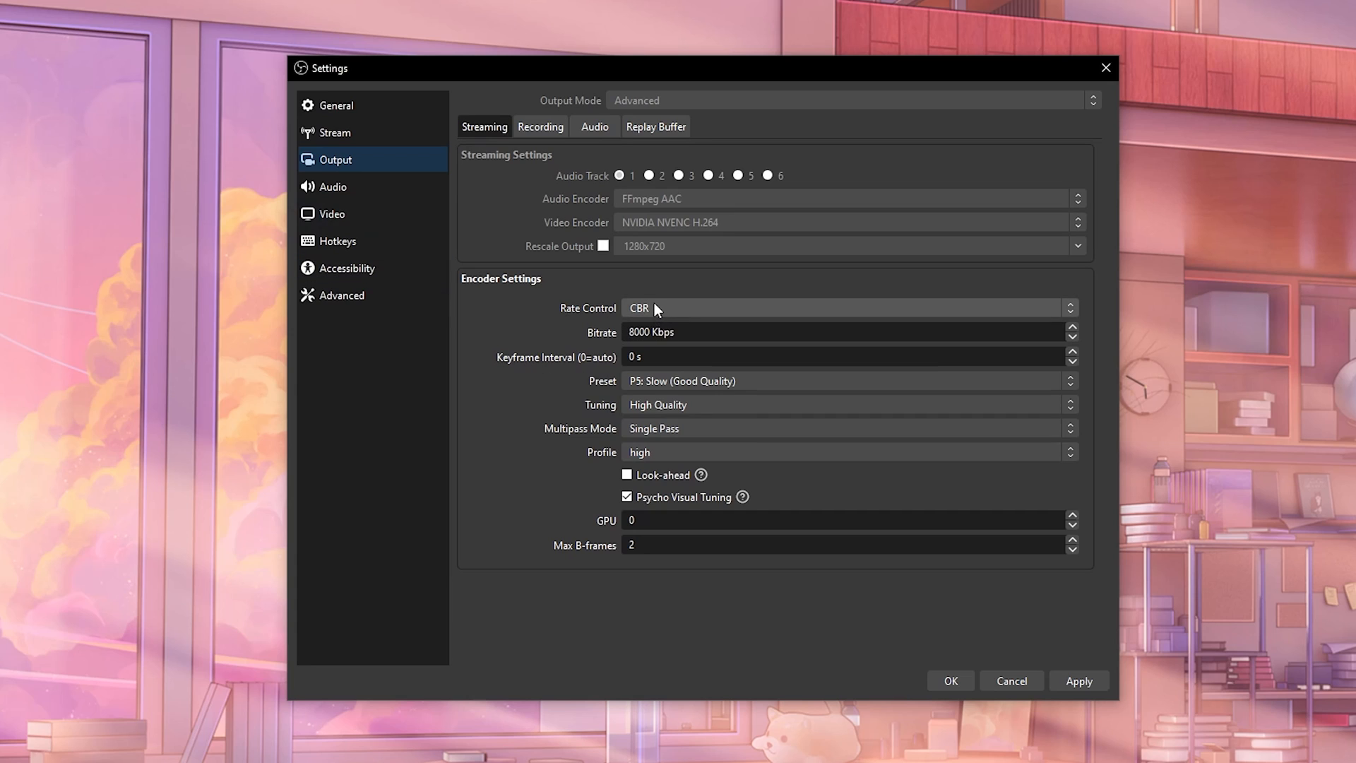
mouse_move(639, 323)
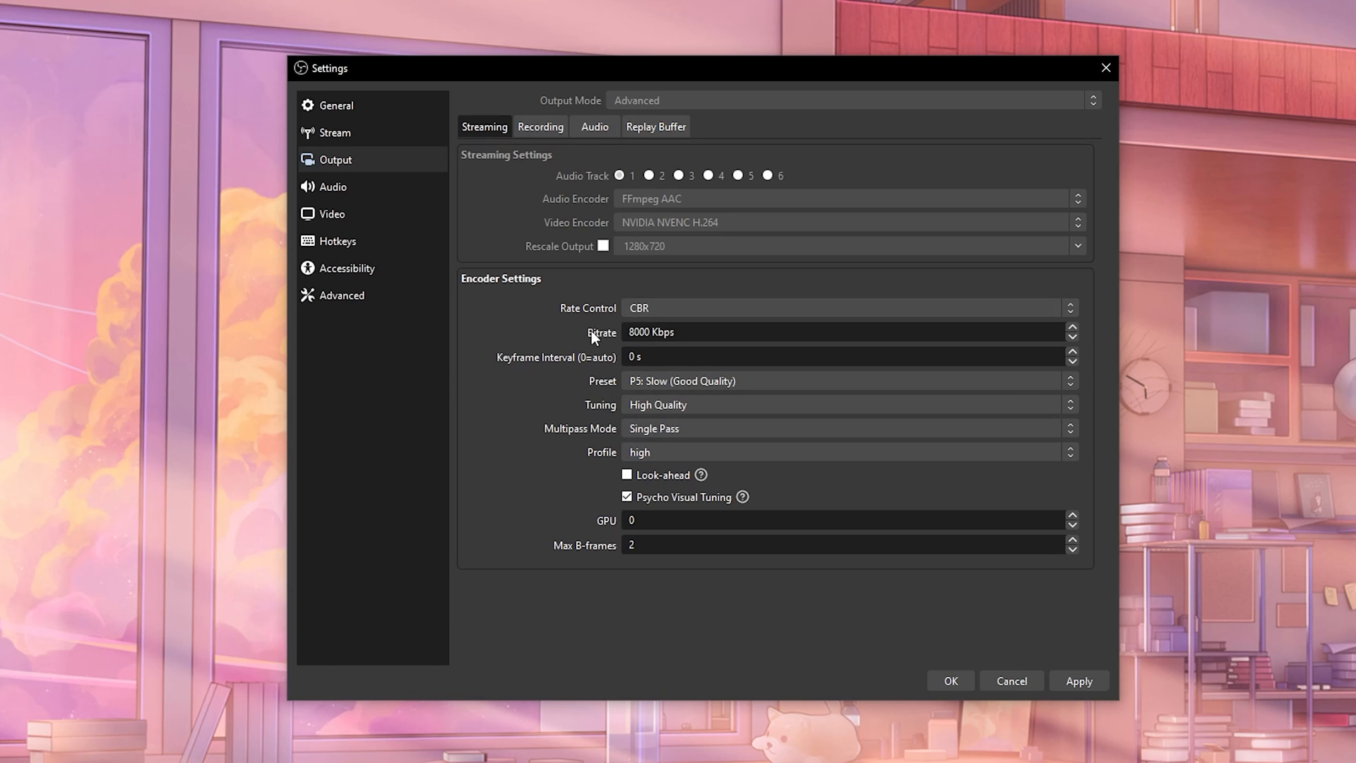
mouse_move(544, 353)
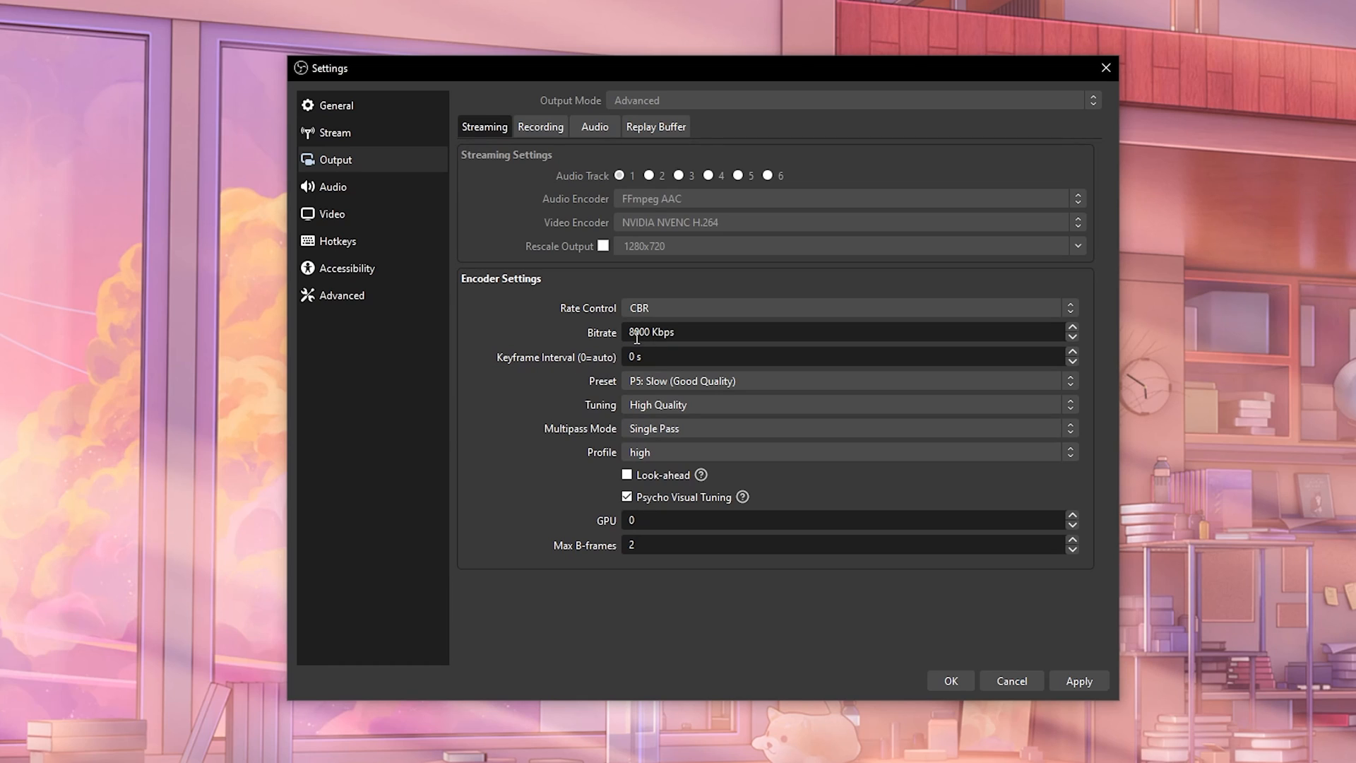
- Set the streaming bitrate to 4000 Kbps
type("4000")
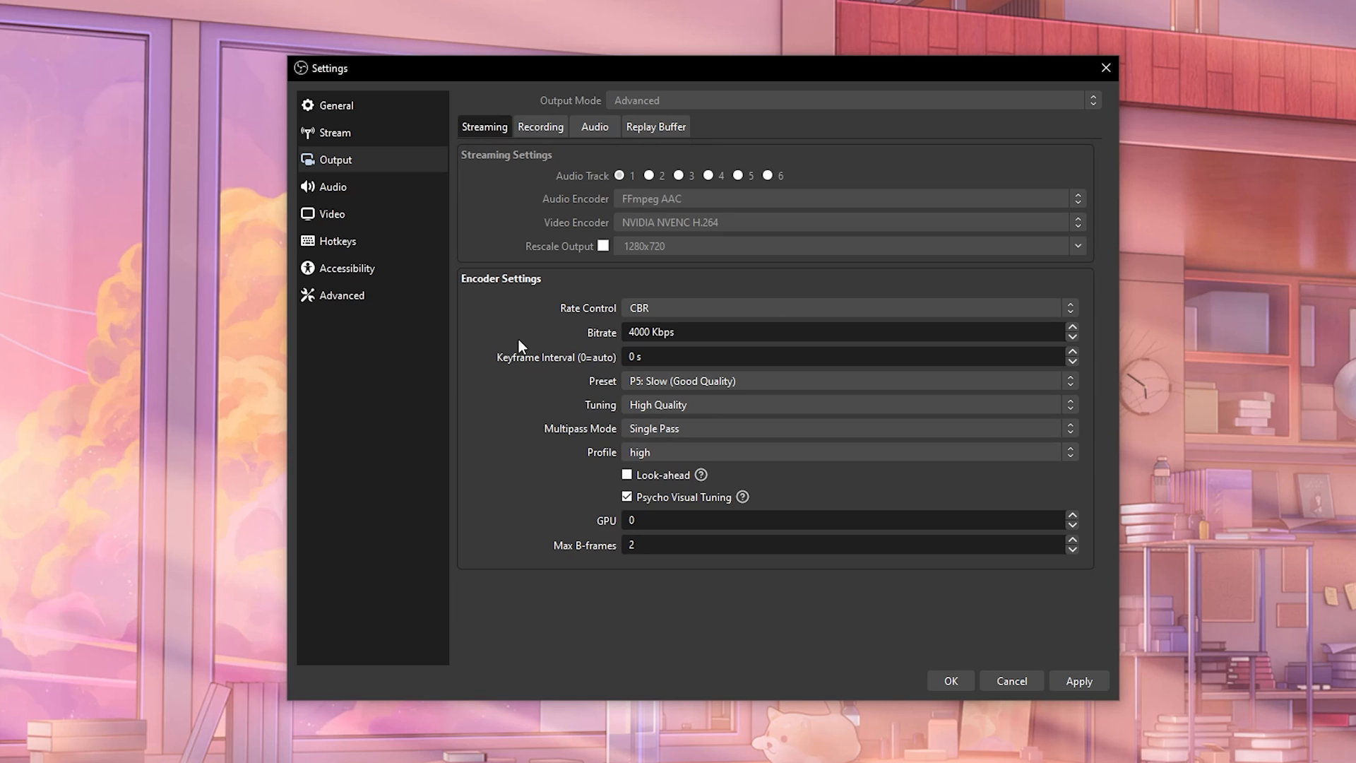
mouse_move(645, 352)
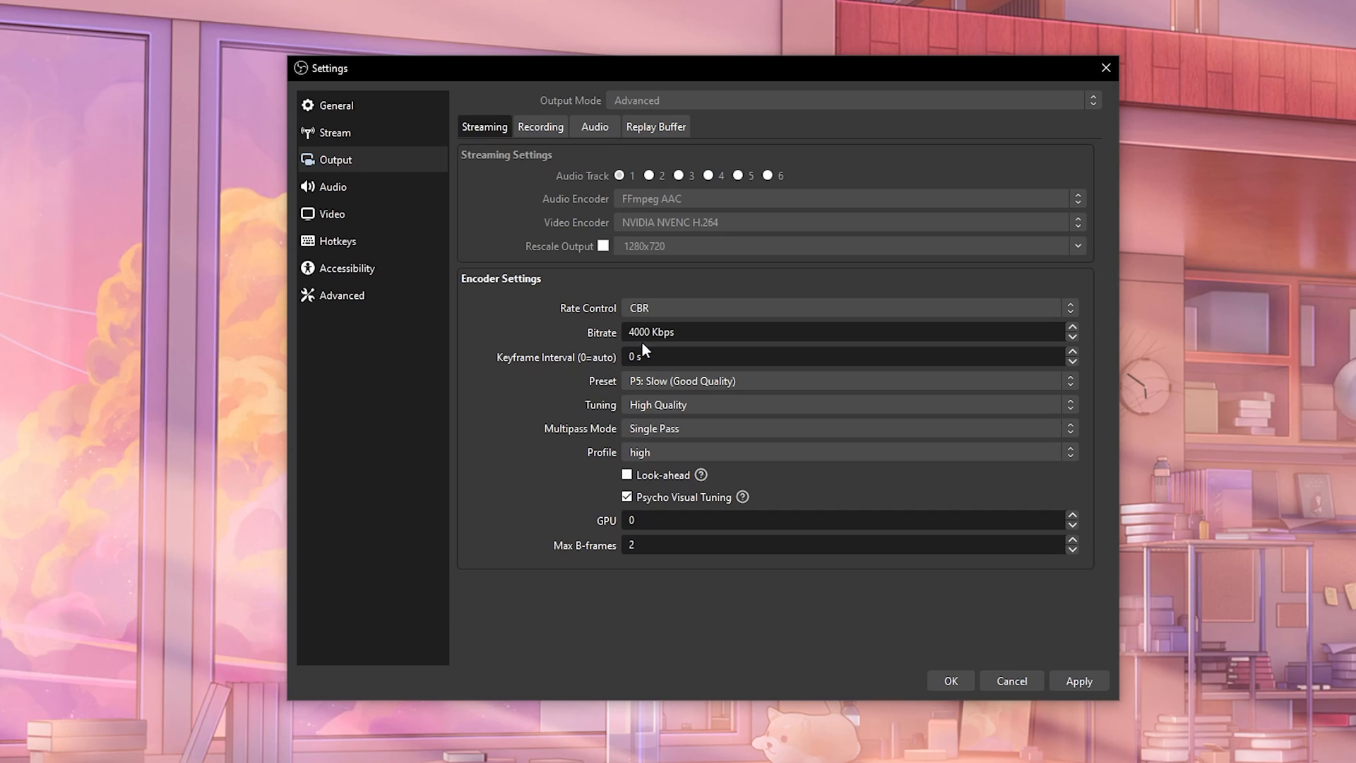
mouse_move(520, 377)
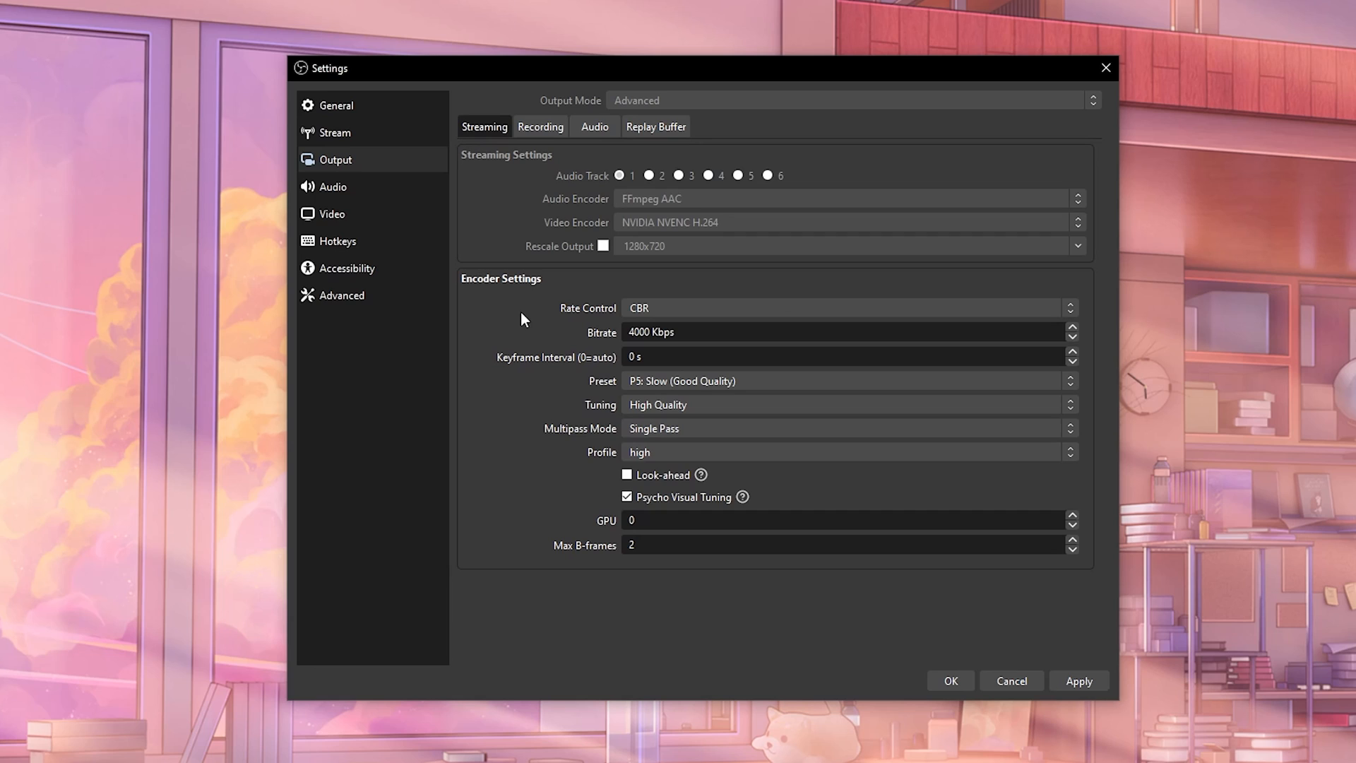
mouse_move(630, 330)
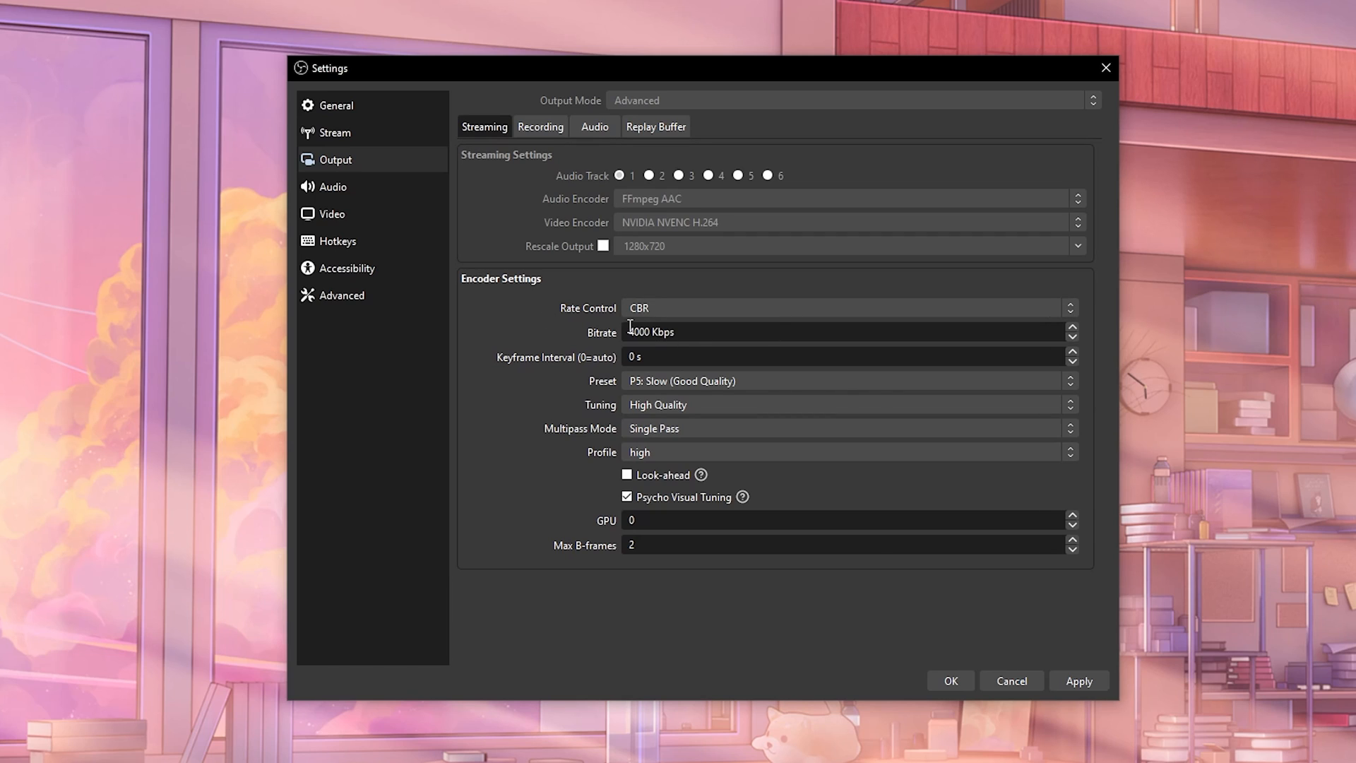
mouse_move(507, 356)
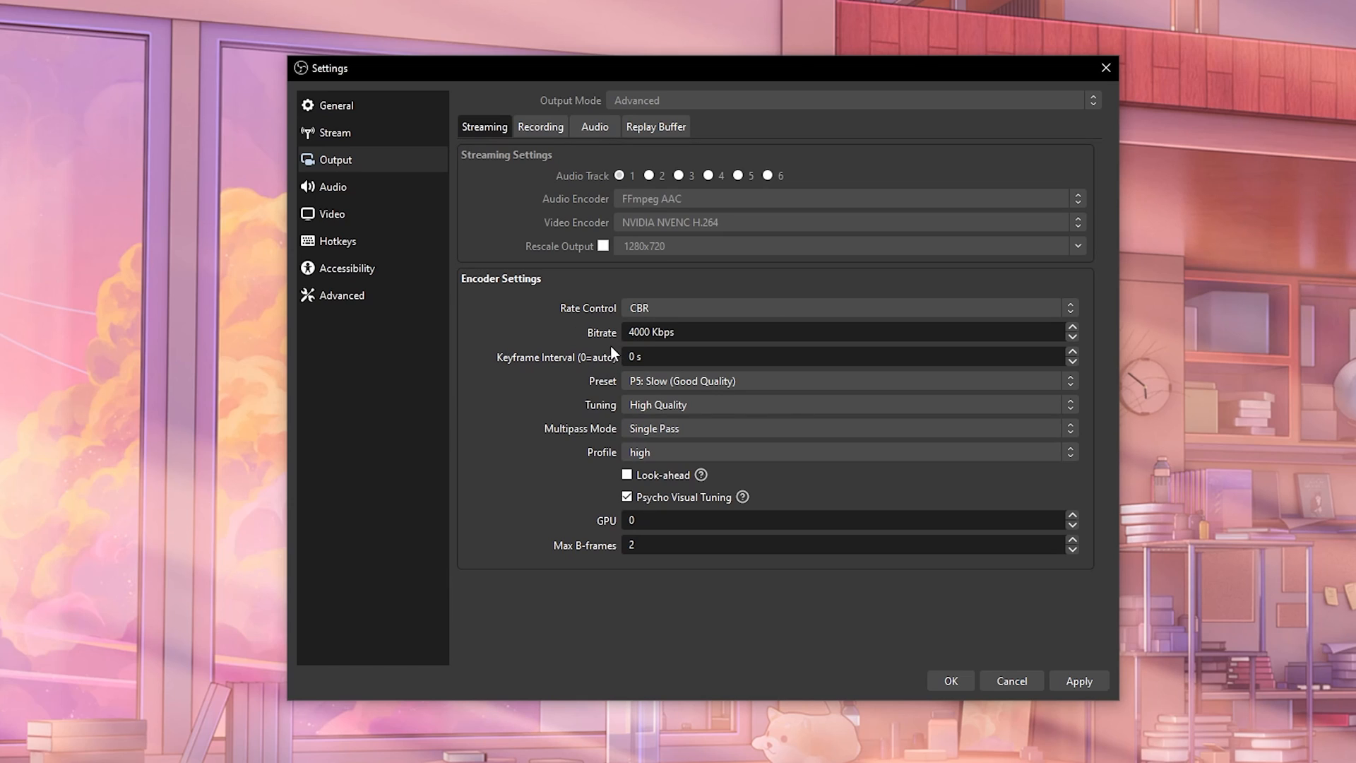
mouse_move(653, 355)
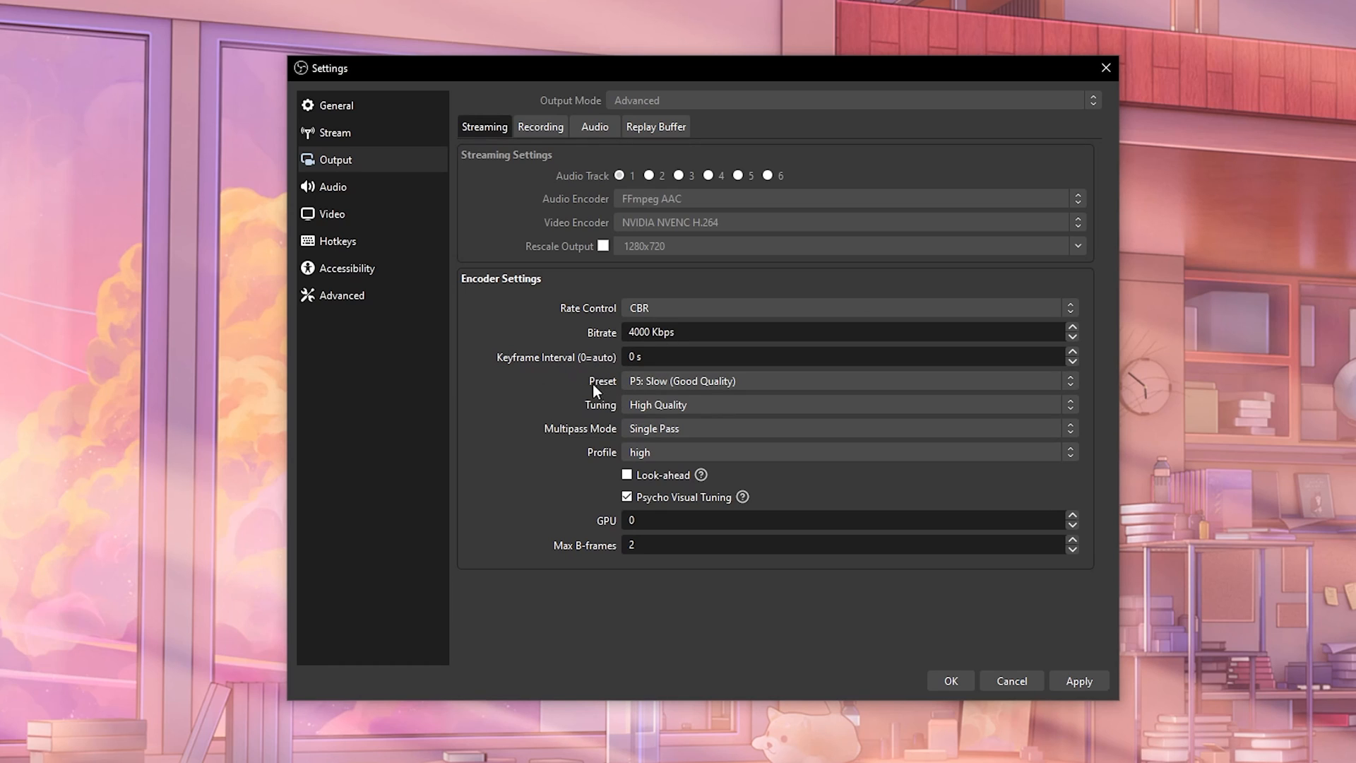
left_click(848, 382)
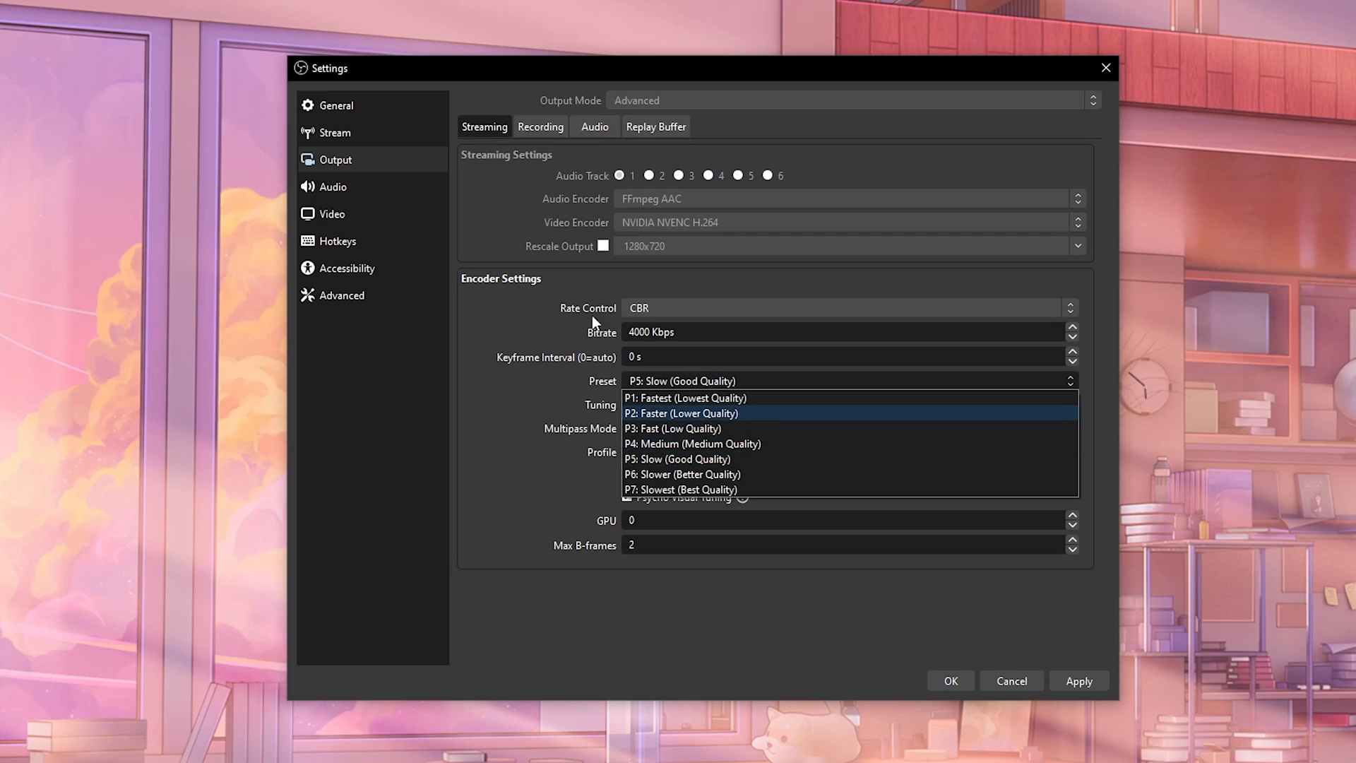
mouse_move(531, 278)
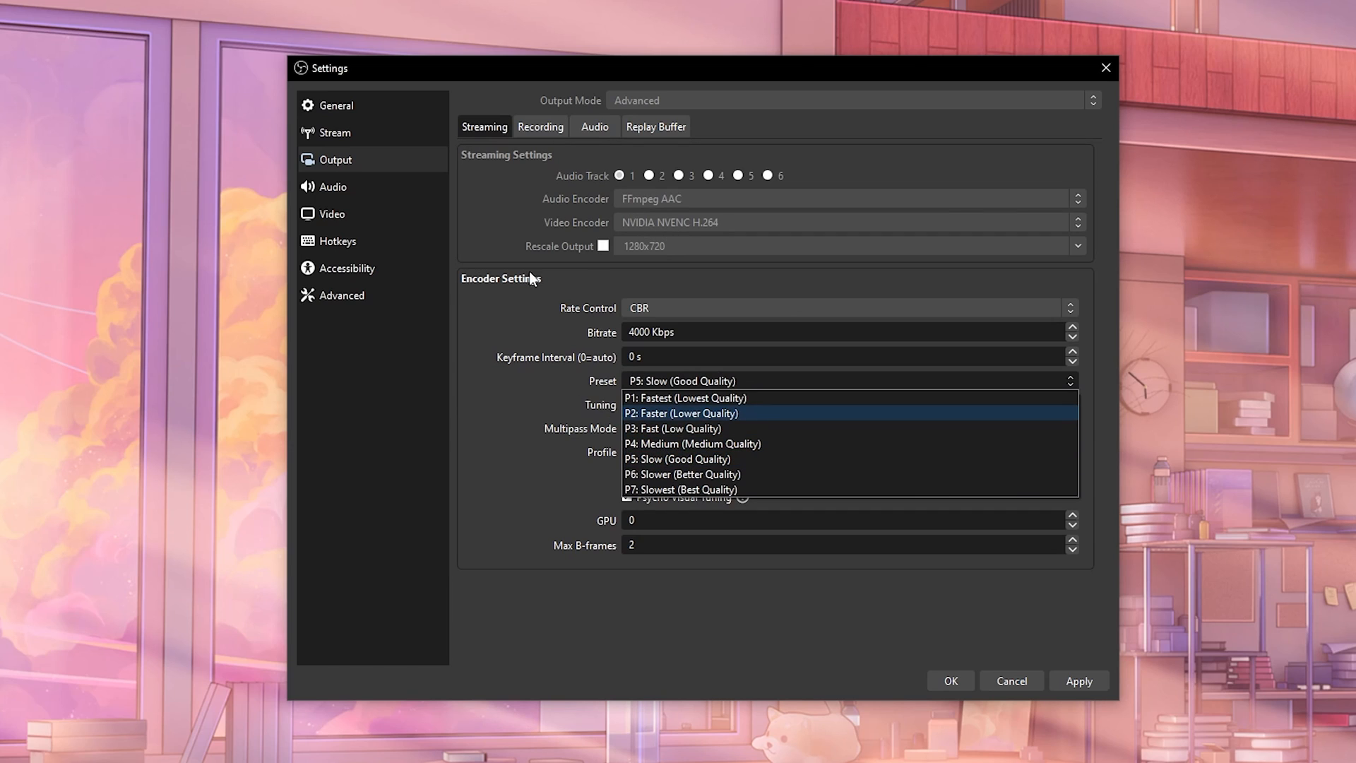
mouse_move(557, 347)
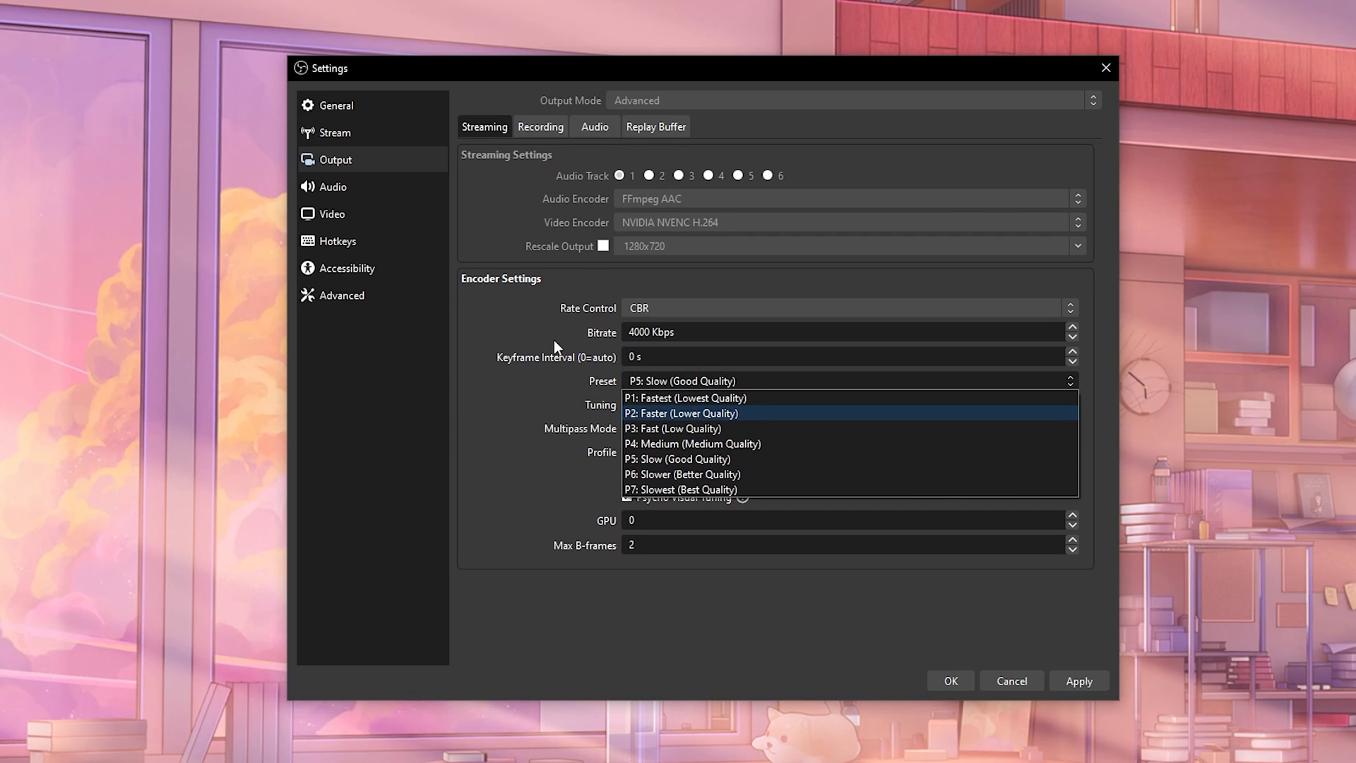
mouse_move(545, 398)
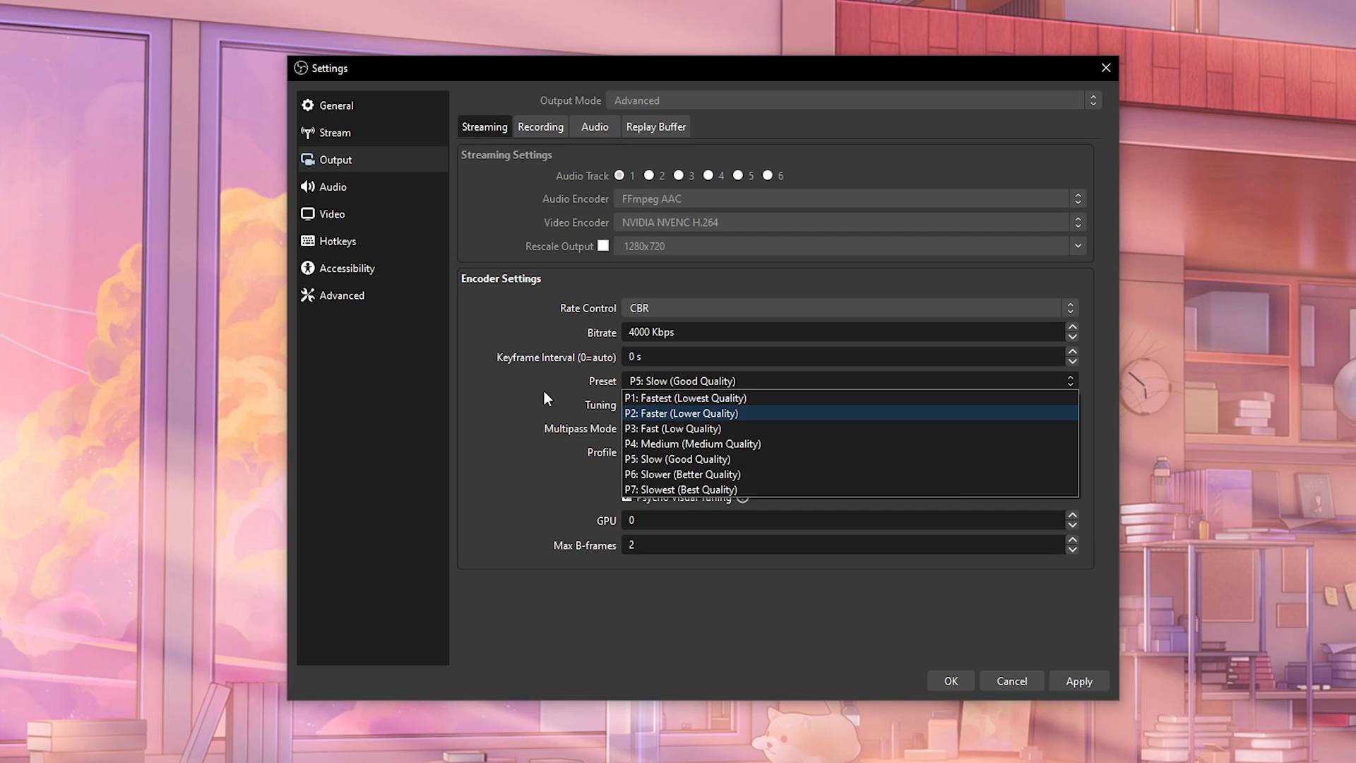
mouse_move(650, 475)
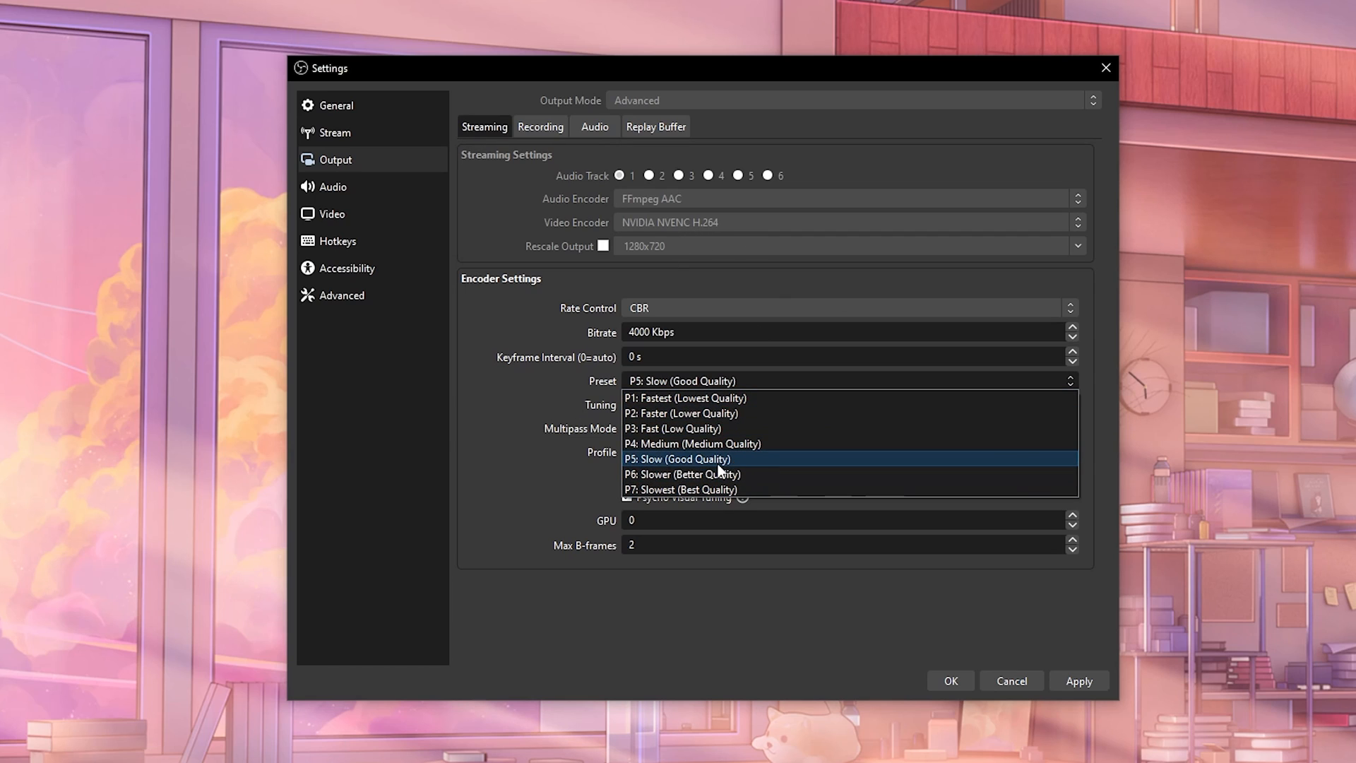
mouse_move(645, 475)
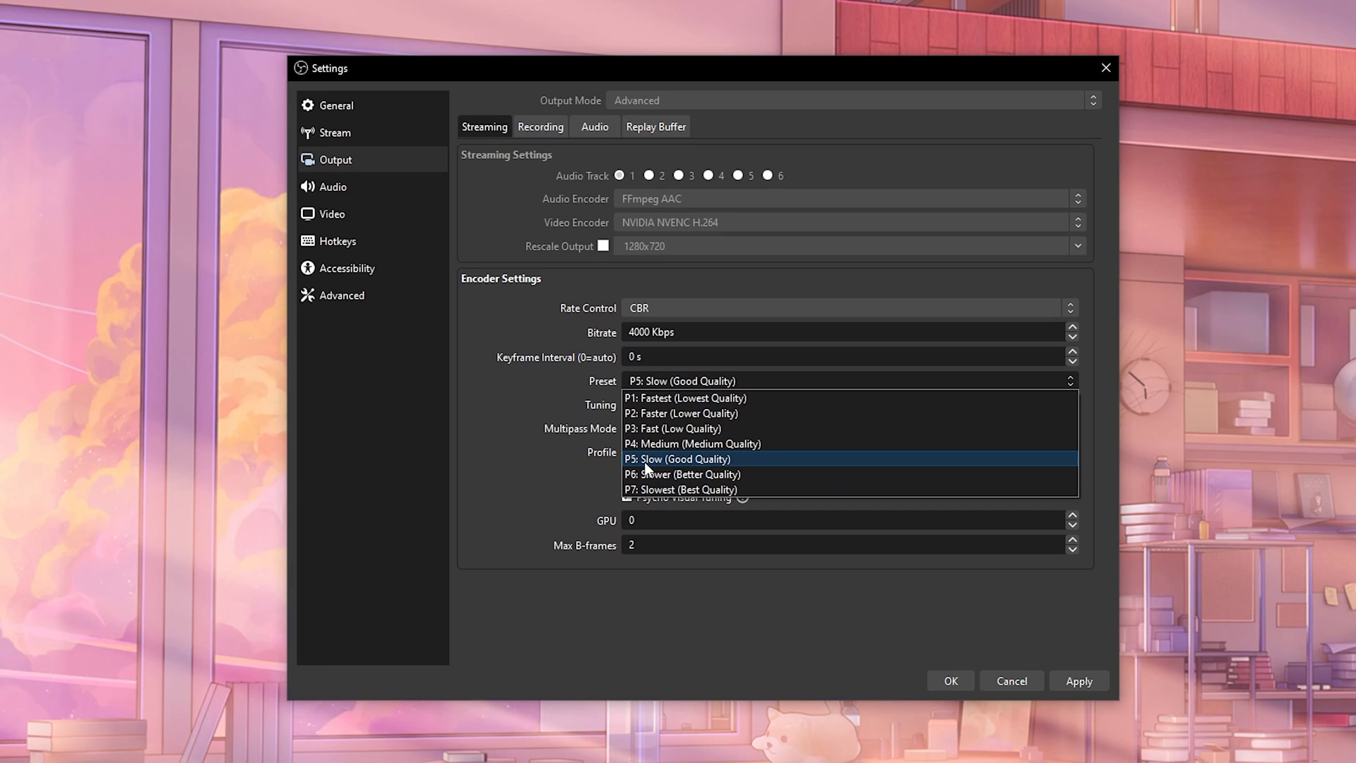
mouse_move(640, 489)
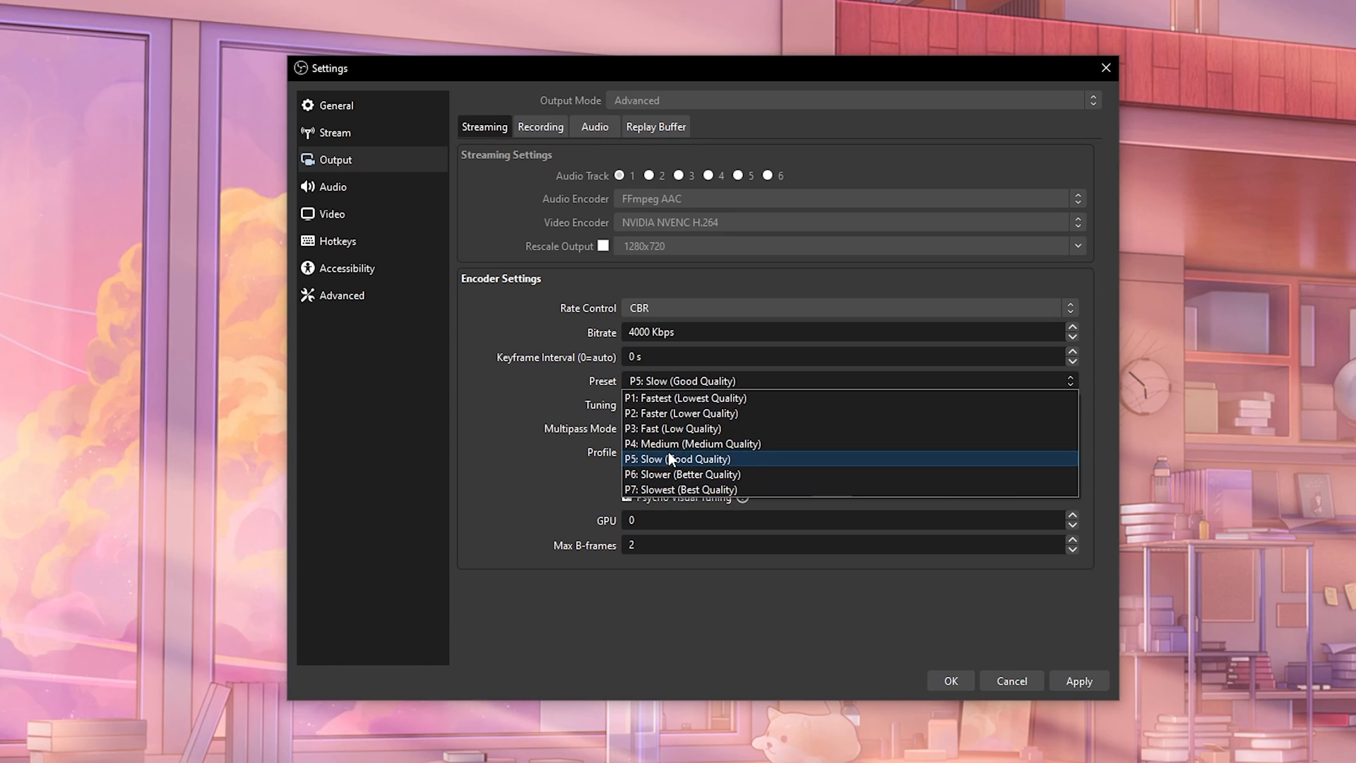
mouse_move(656, 446)
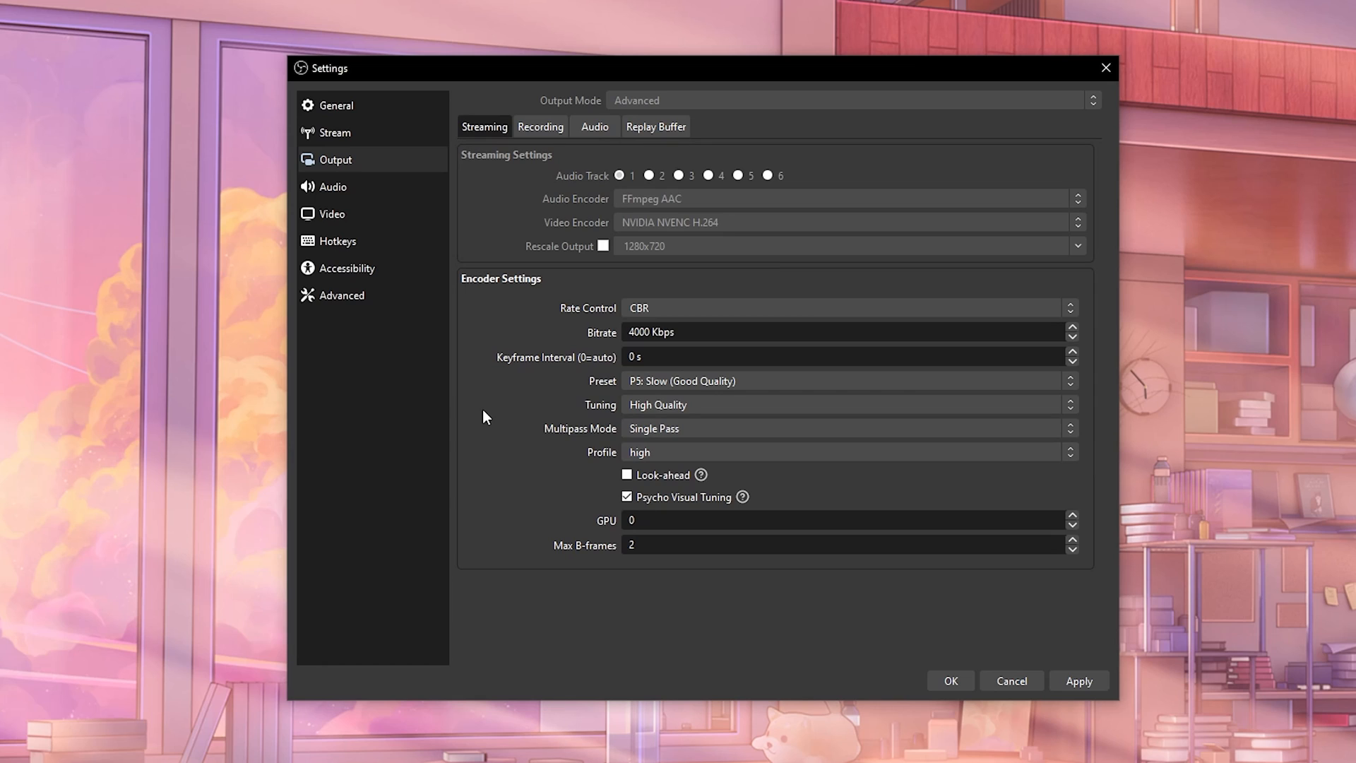
left_click(848, 428)
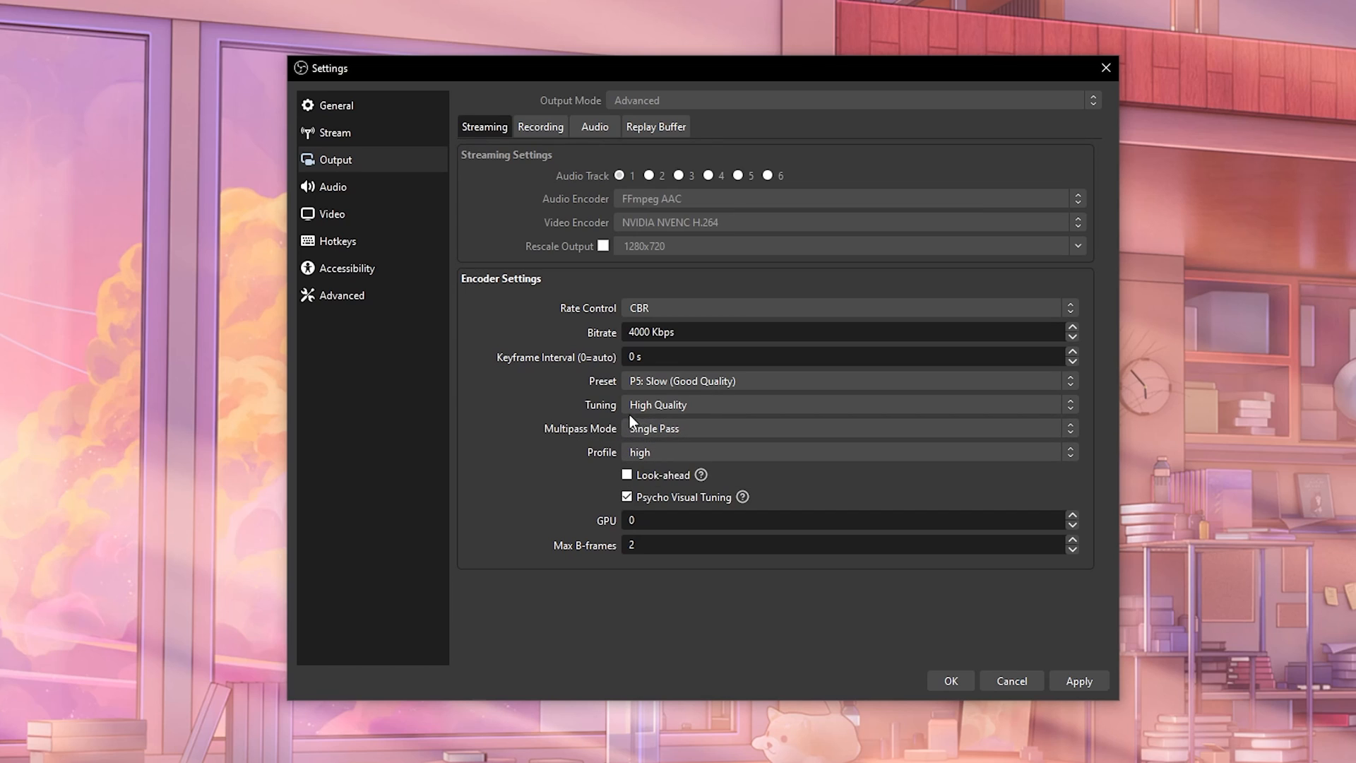
left_click(847, 404)
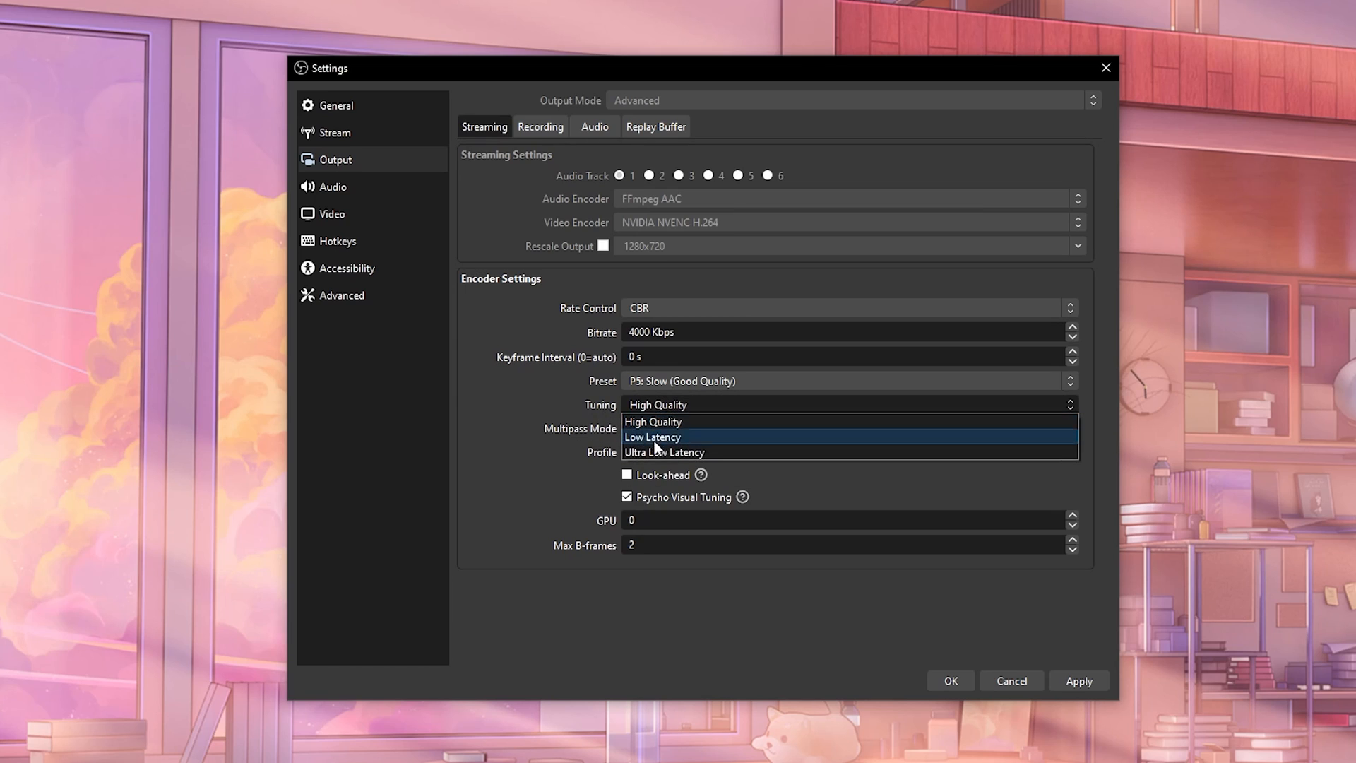
mouse_move(654, 423)
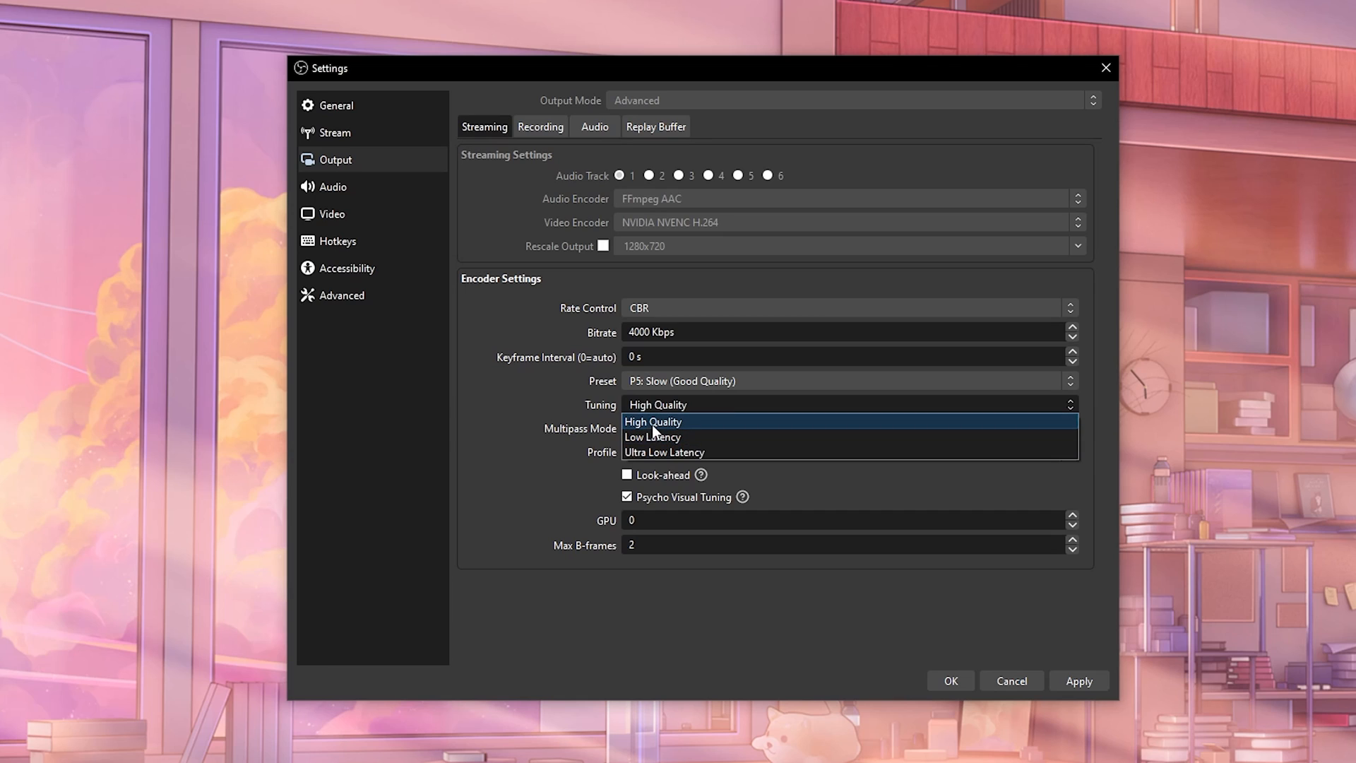
mouse_move(647, 437)
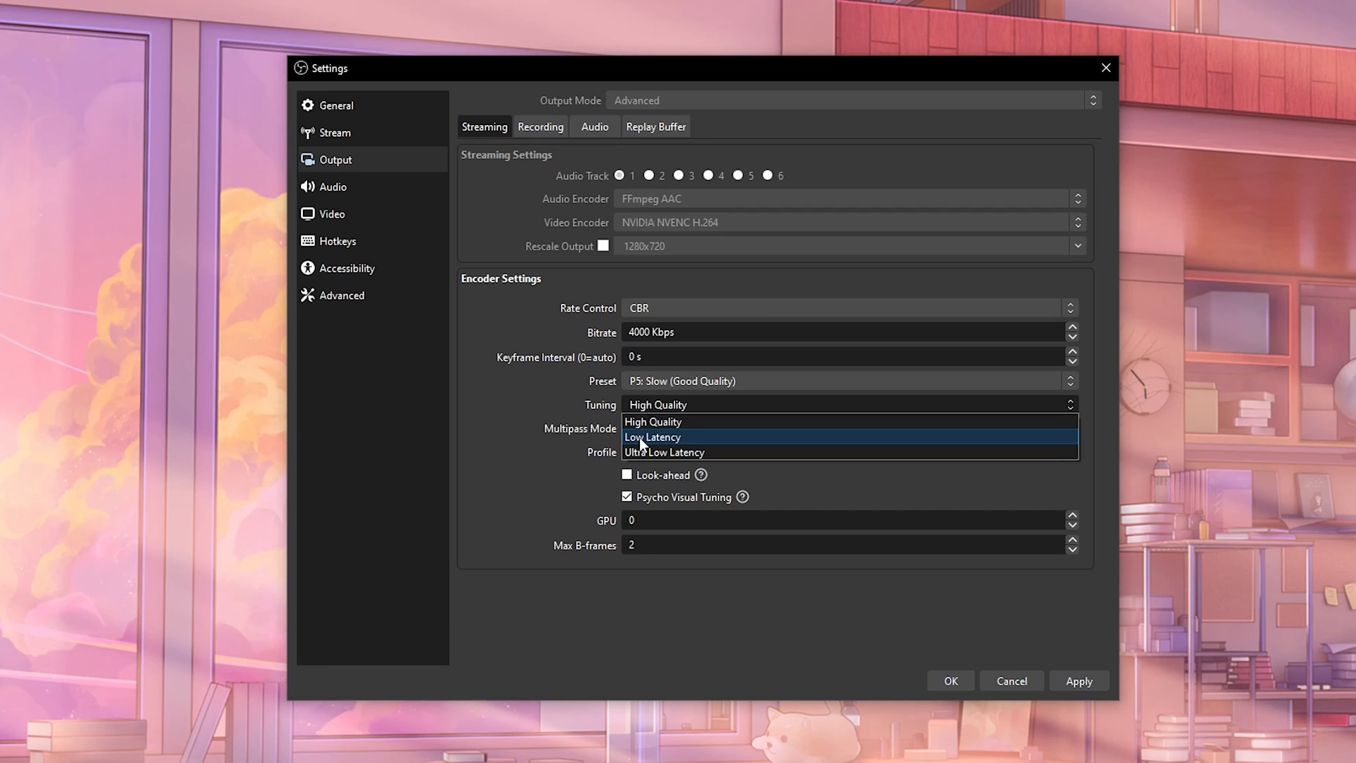
mouse_move(634, 461)
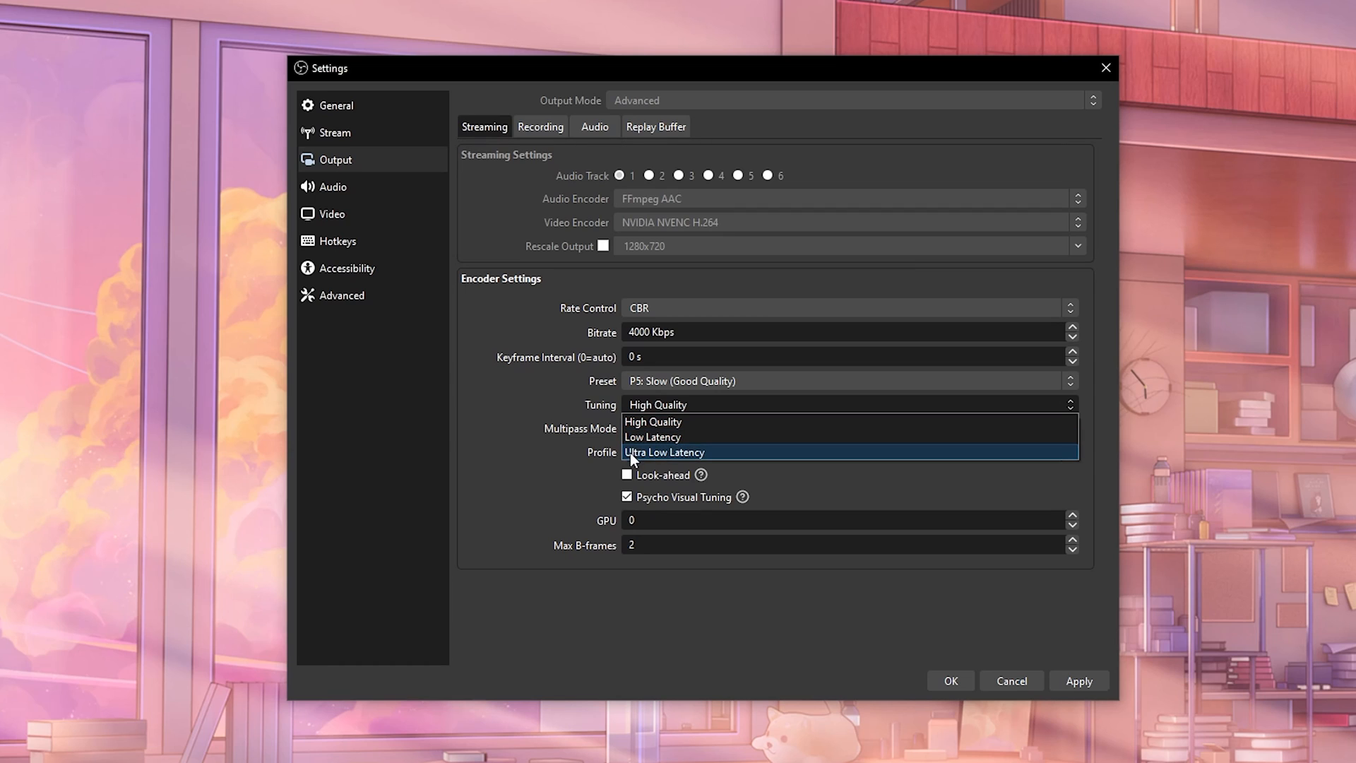
mouse_move(619, 411)
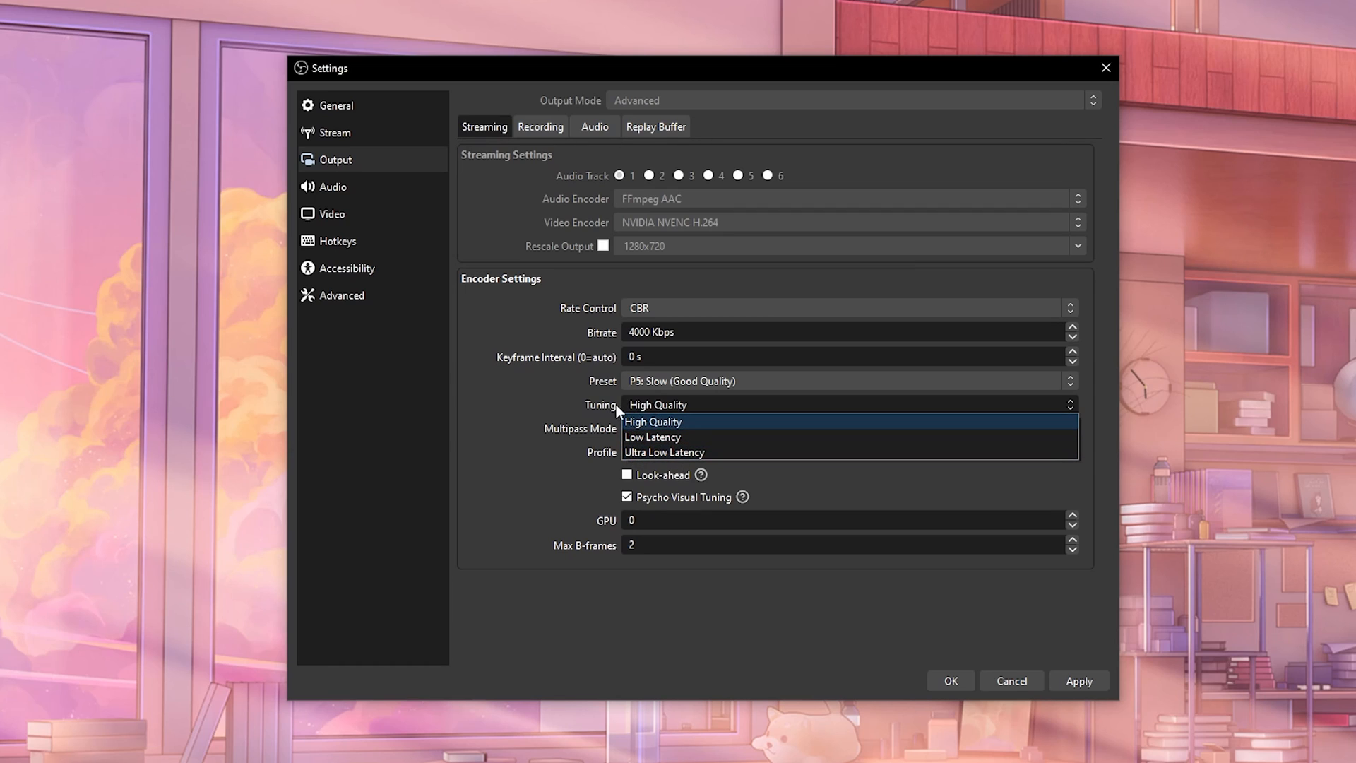
left_click(652, 421)
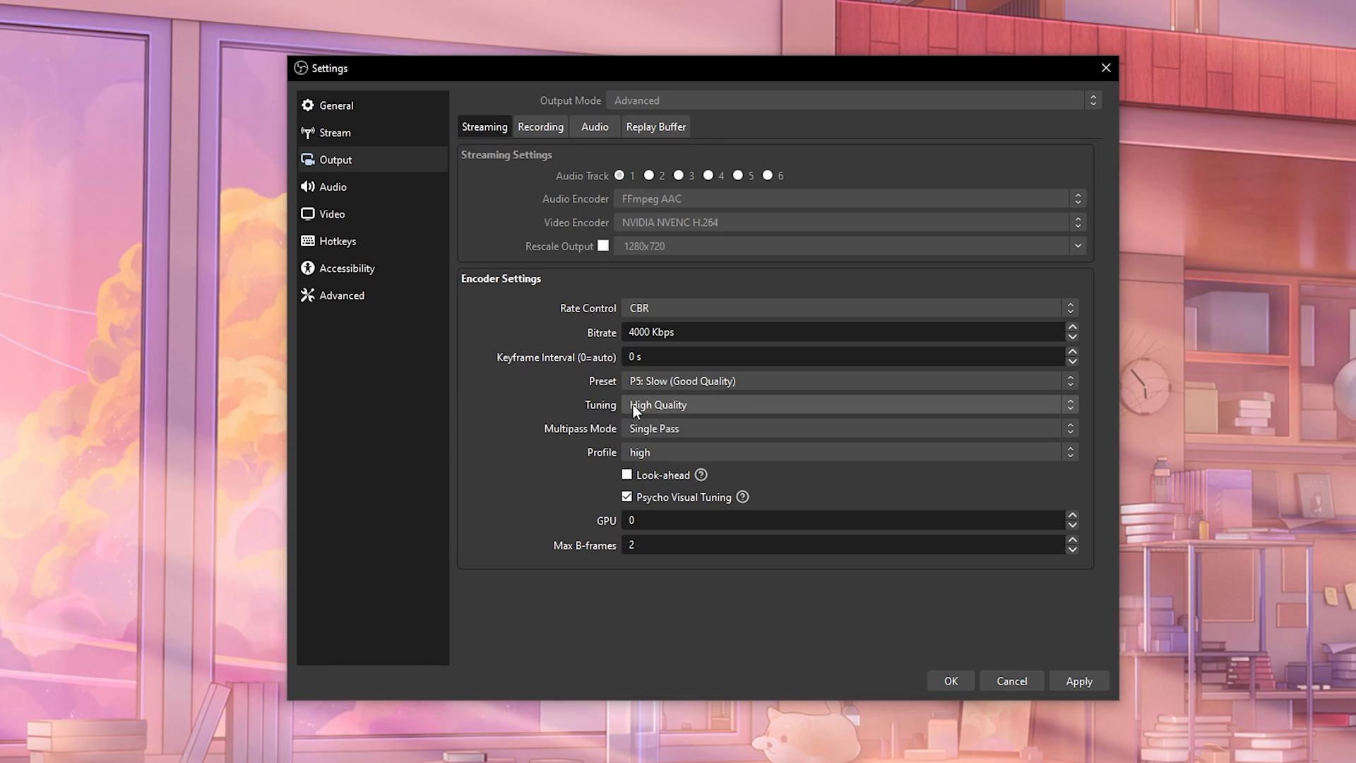
mouse_move(627, 438)
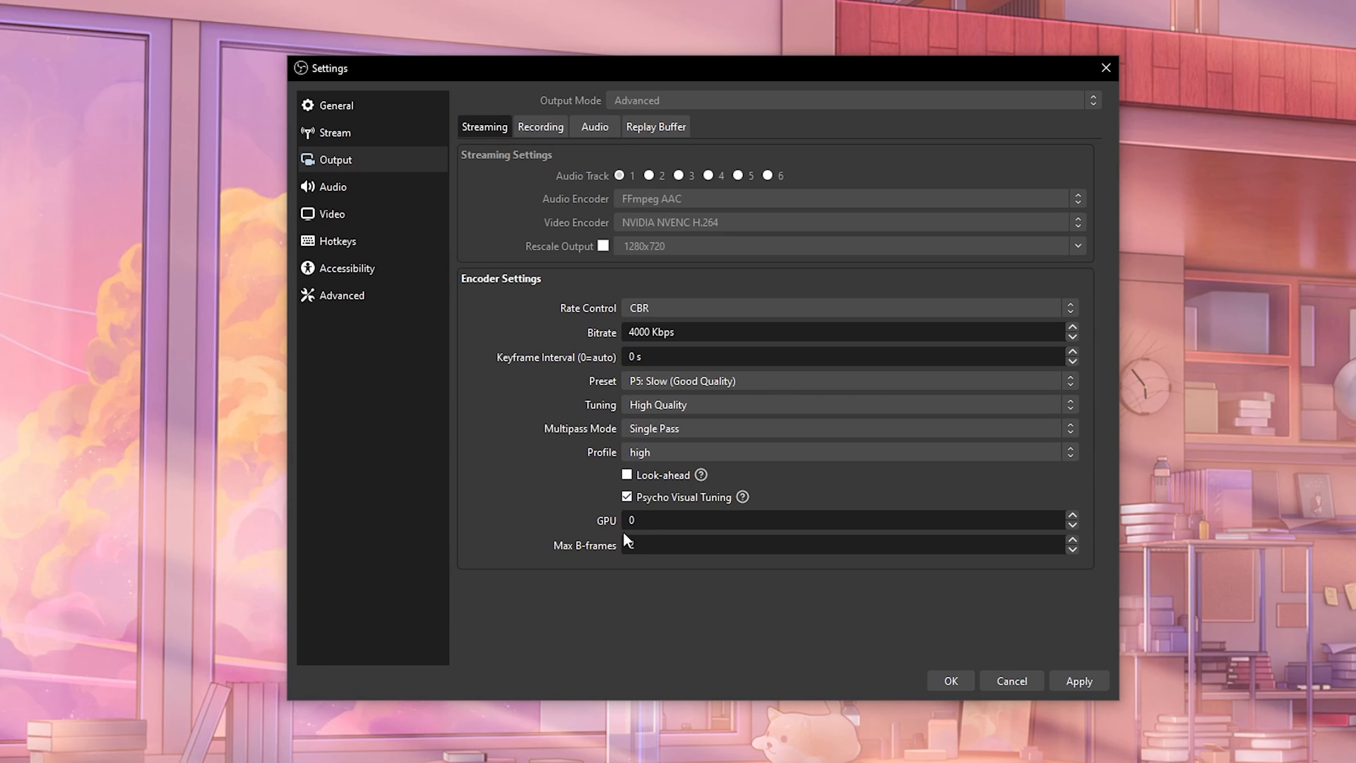
left_click(807, 545)
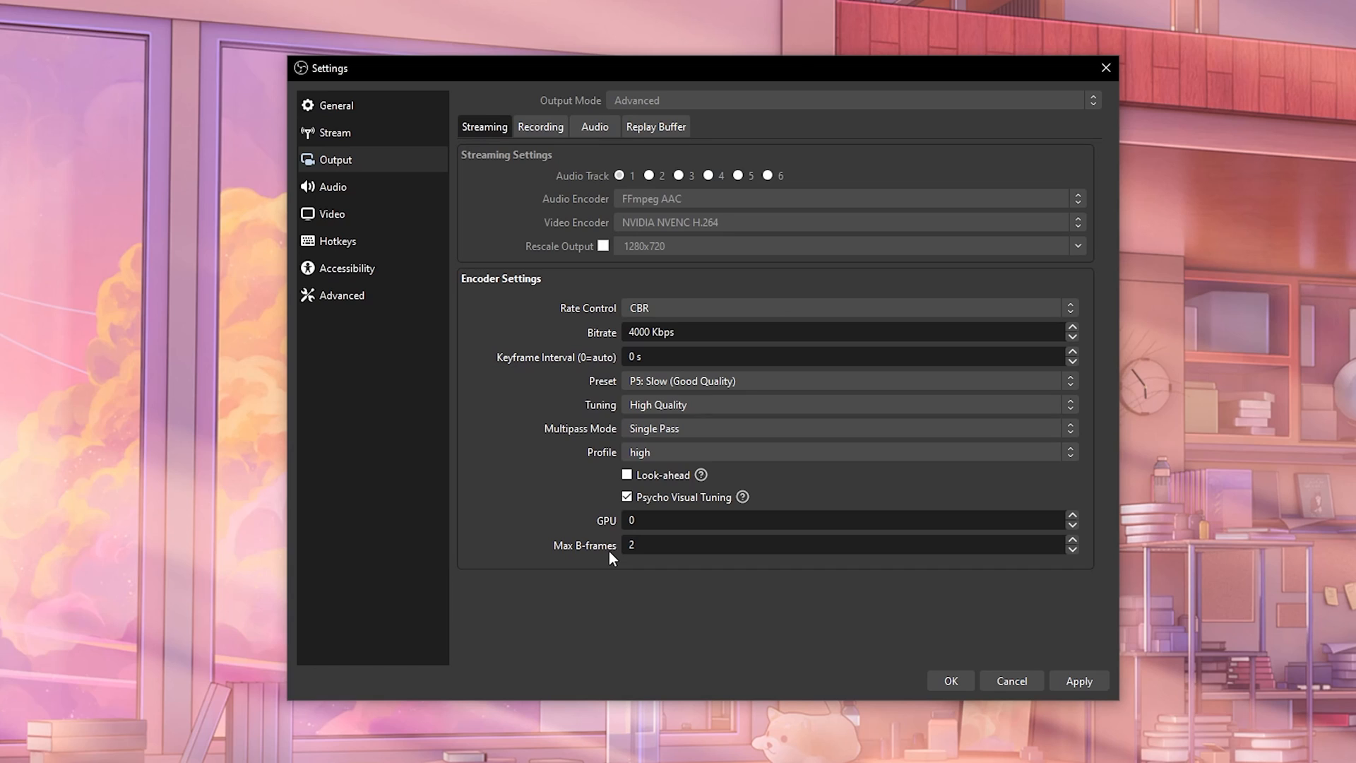
mouse_move(573, 500)
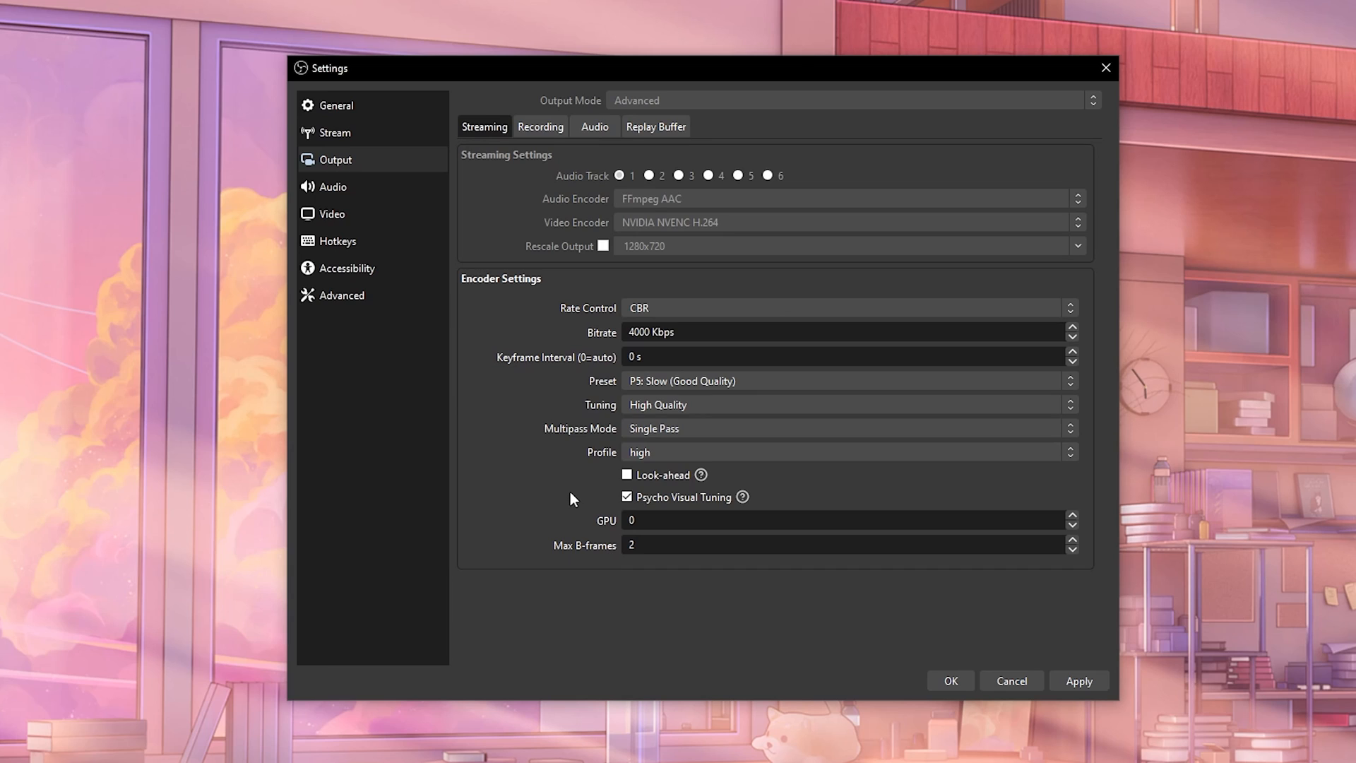
mouse_move(458, 421)
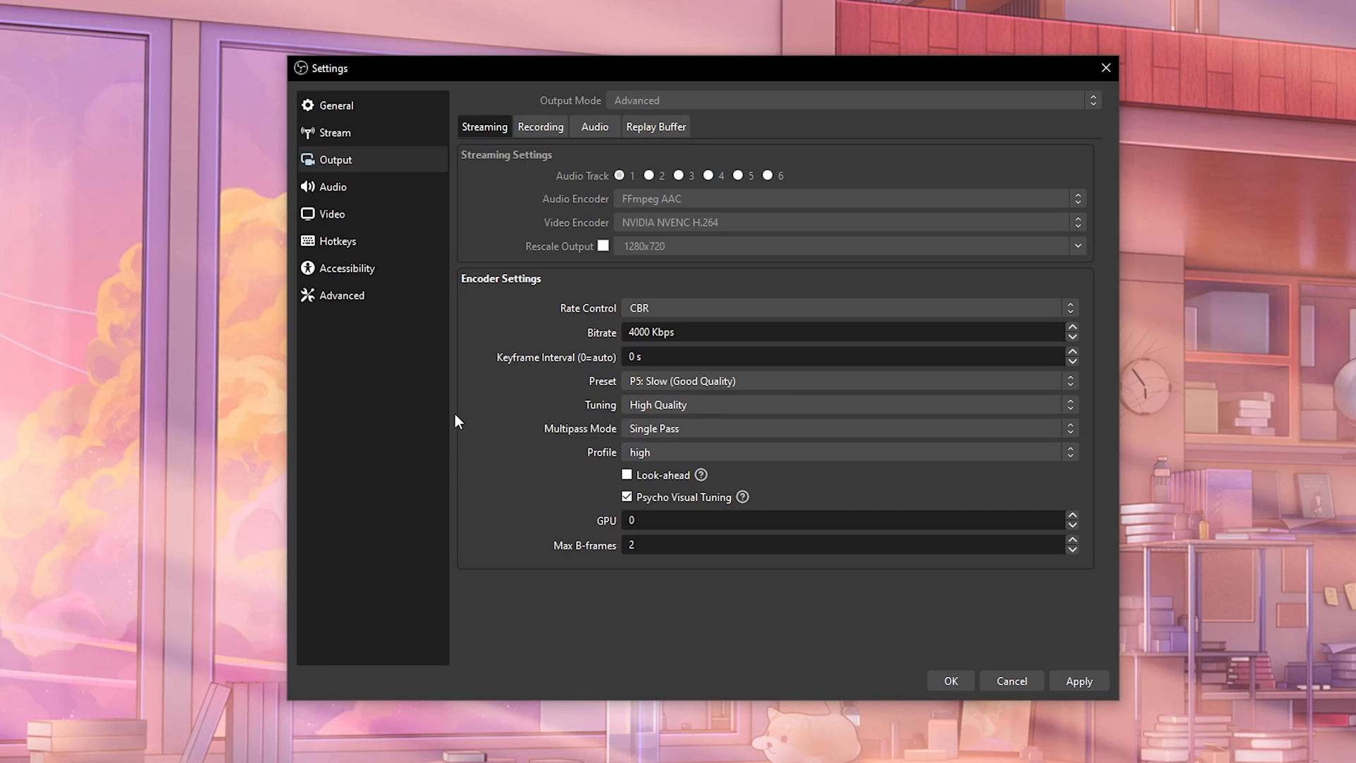
- Review the Audio settings with desktop audio and mic set to the GoXLR devices
left_click(334, 186)
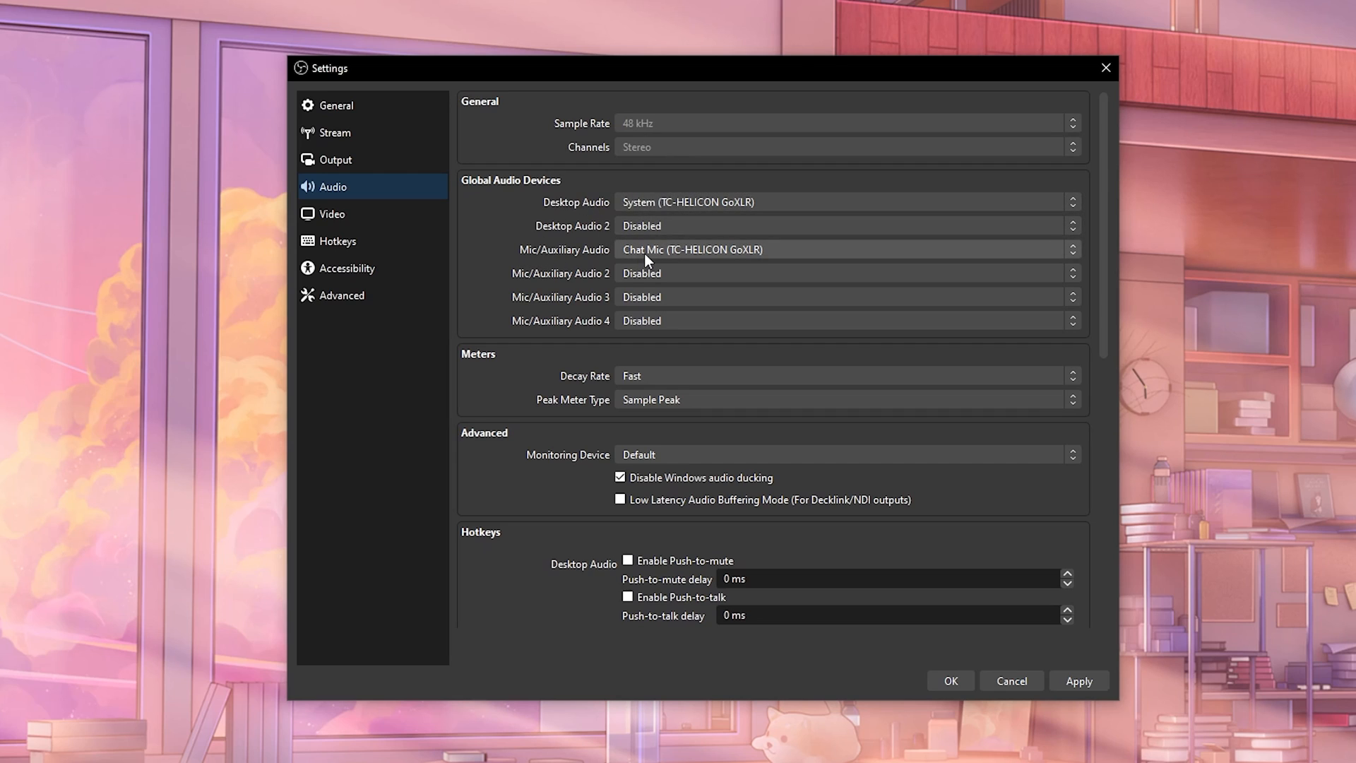
scroll("down", 3)
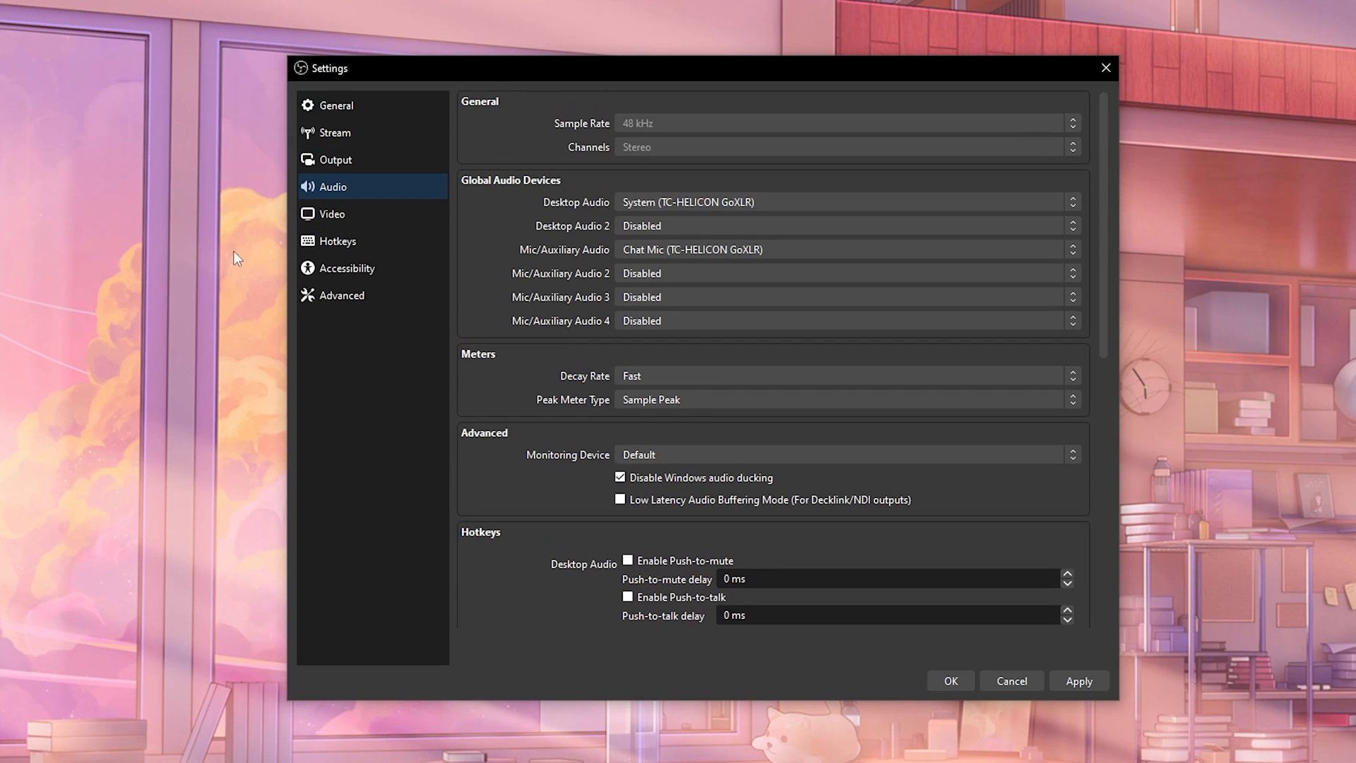
mouse_move(354, 164)
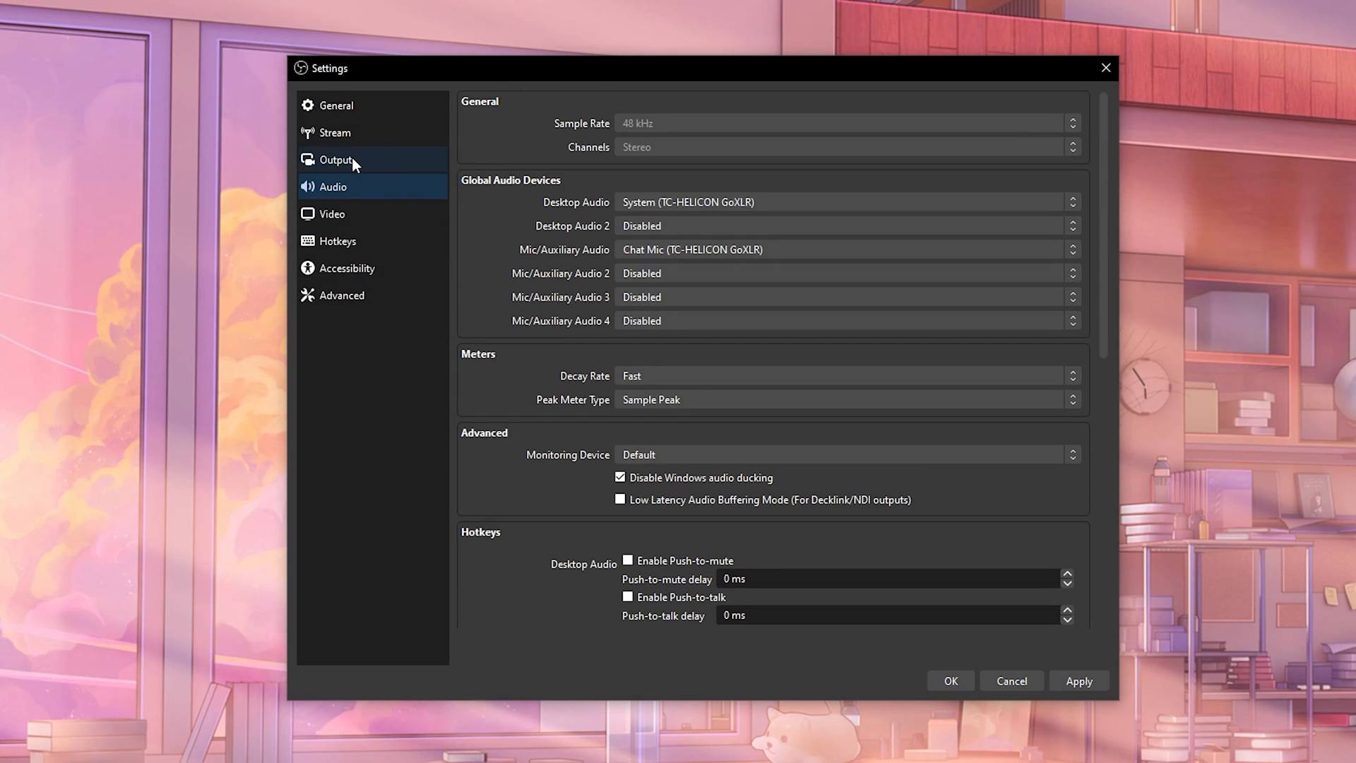